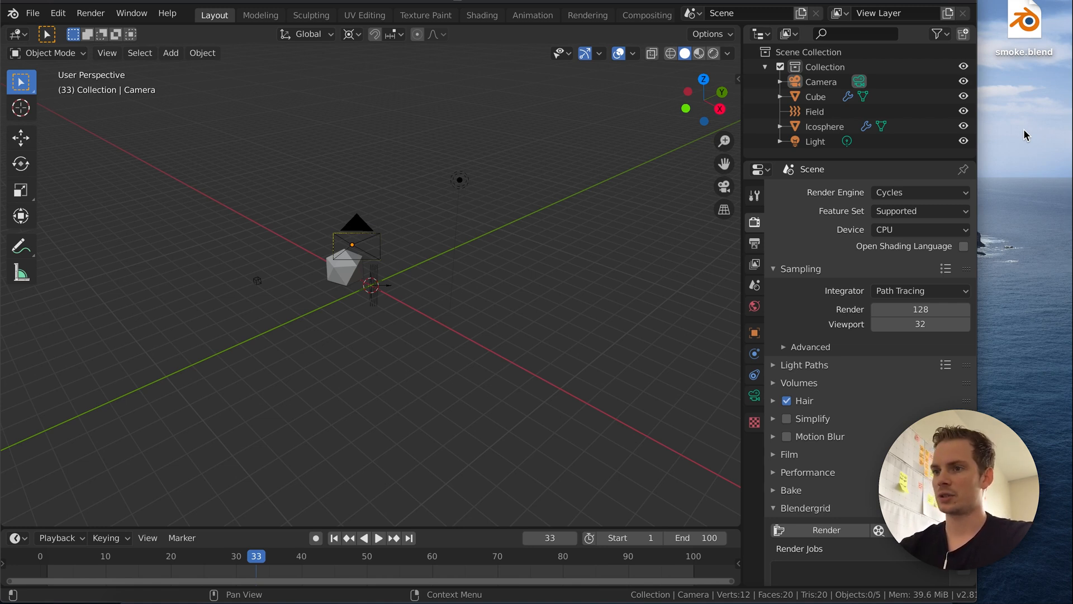
{"action": "mouse_move", "coordinate": [523, 311]}
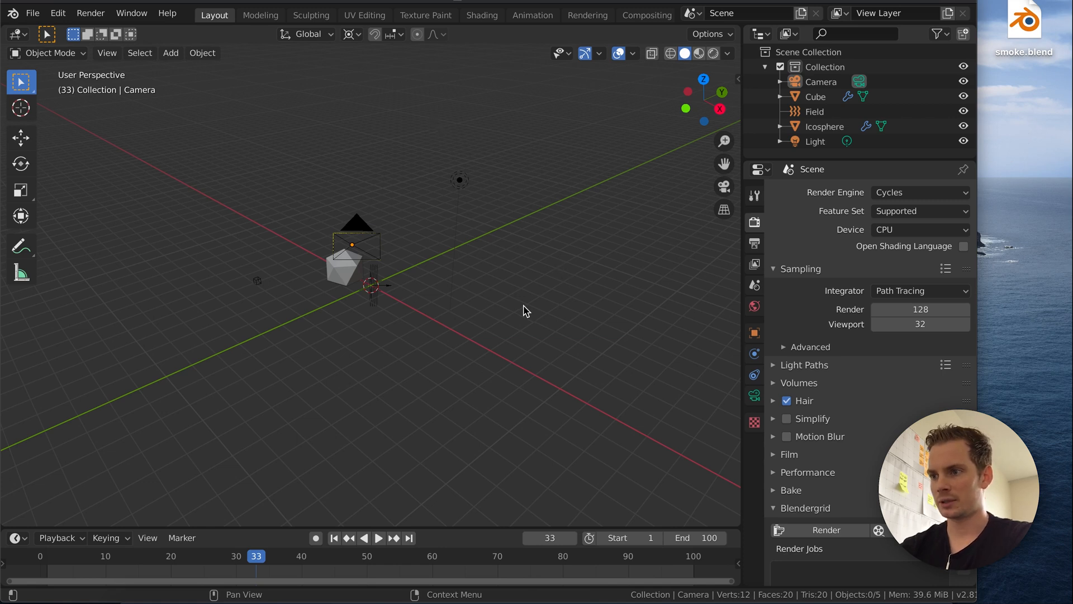
{"action": "mouse_move", "coordinate": [421, 235]}
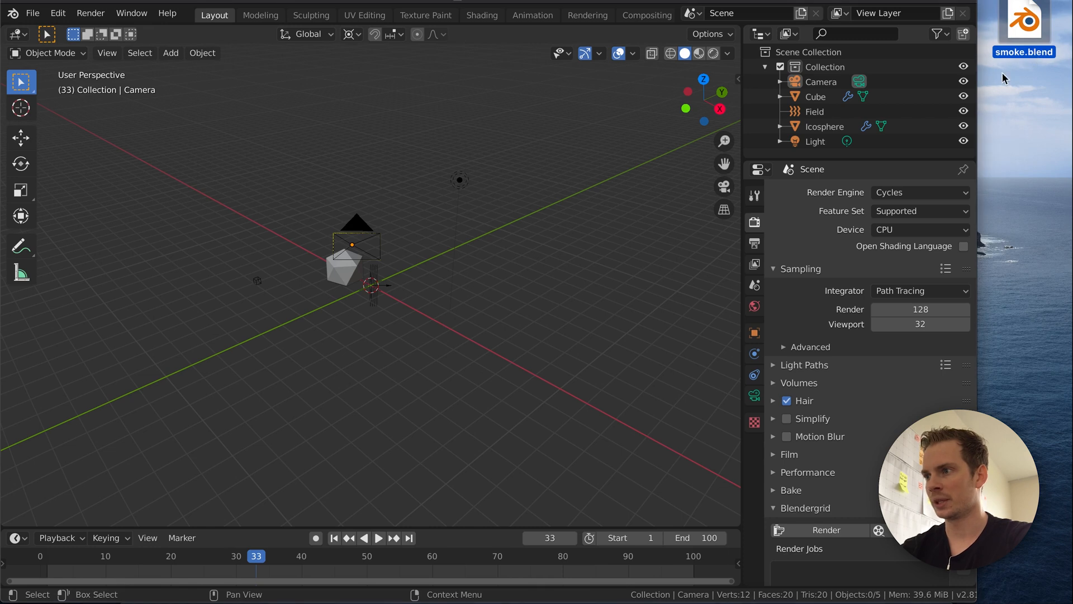
{"action": "mouse_move", "coordinate": [471, 303]}
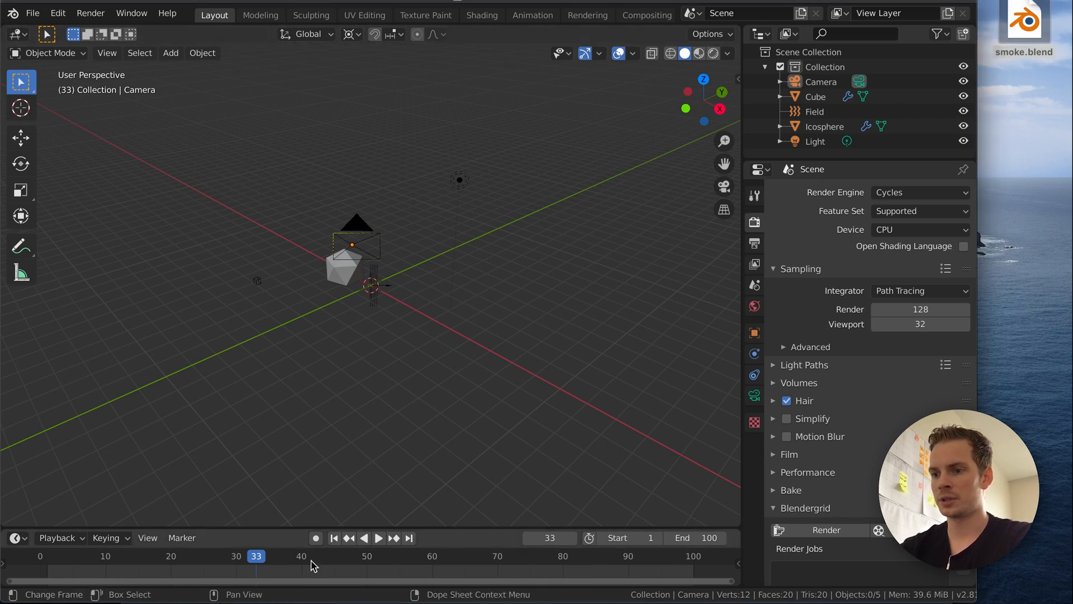
Jump the timeline to frame 38, where no smoke has appeared yet
{"action": "left_click", "coordinate": [288, 556]}
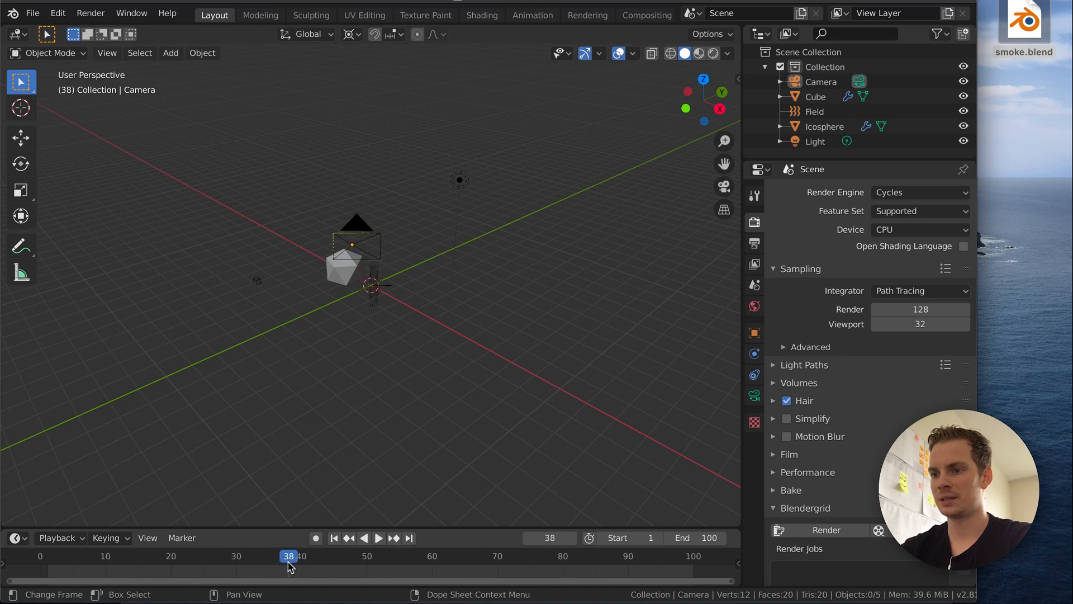
{"action": "mouse_move", "coordinate": [458, 366]}
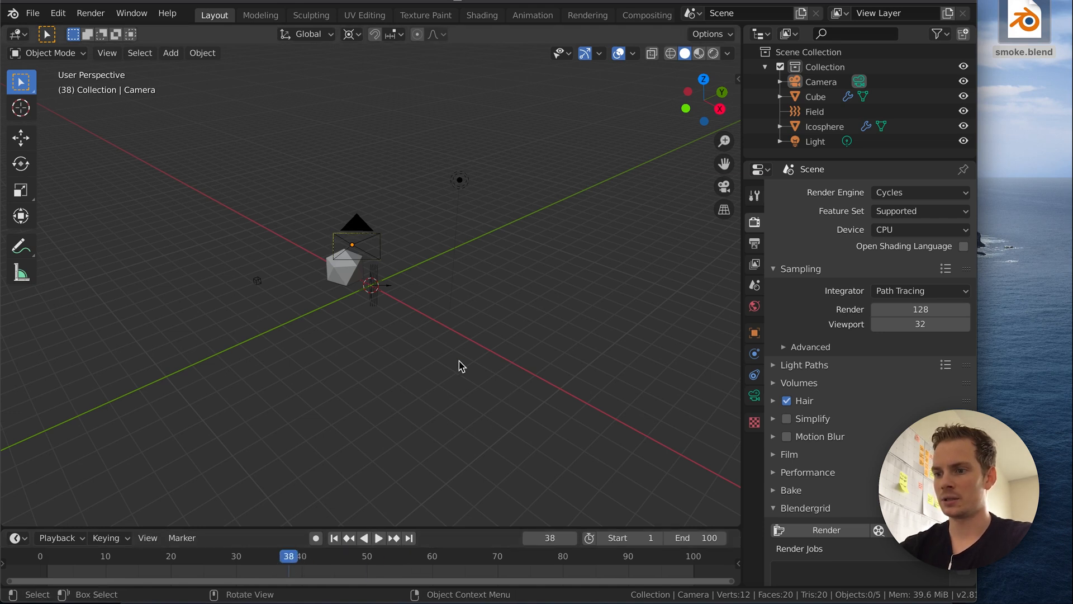
Play the animation to simulate the smoke plume, stopping at frame 77
{"action": "left_click", "coordinate": [379, 538]}
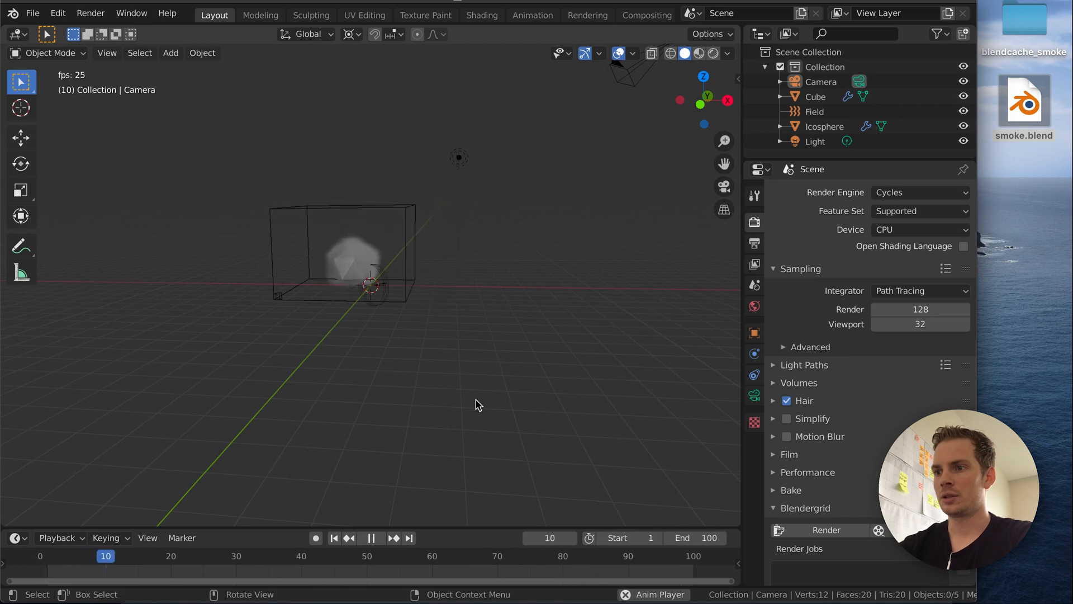
{"action": "left_click", "coordinate": [370, 537]}
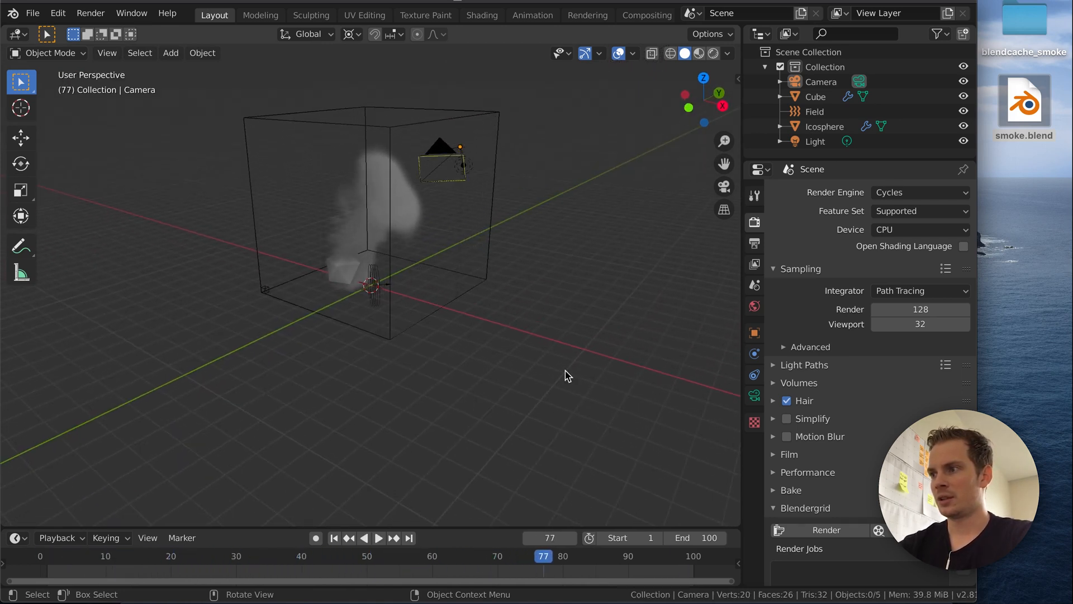
{"action": "mouse_move", "coordinate": [1026, 154]}
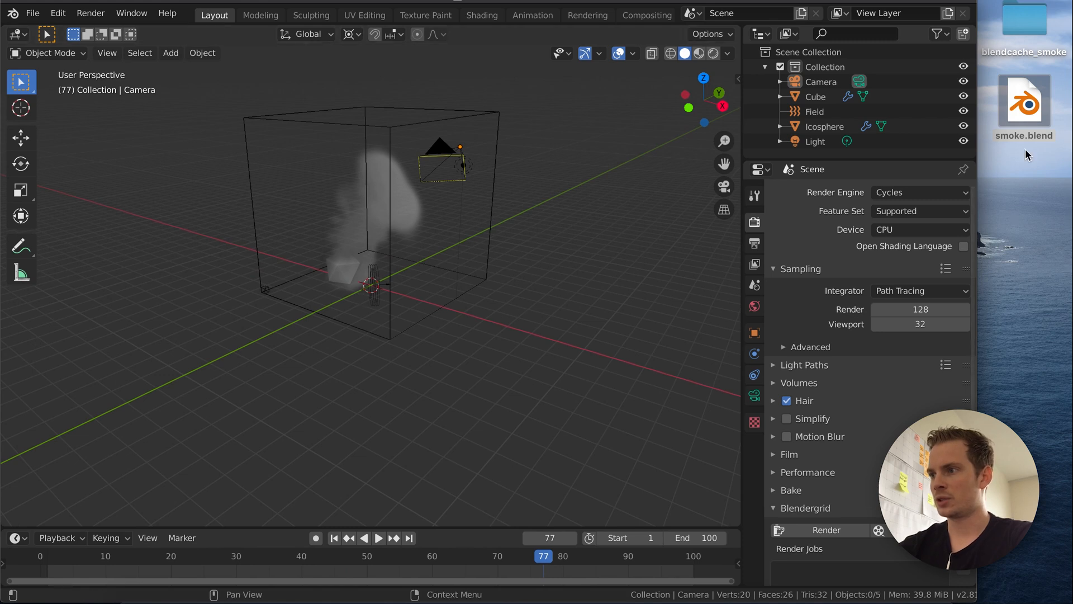
{"action": "left_click", "coordinate": [1023, 135]}
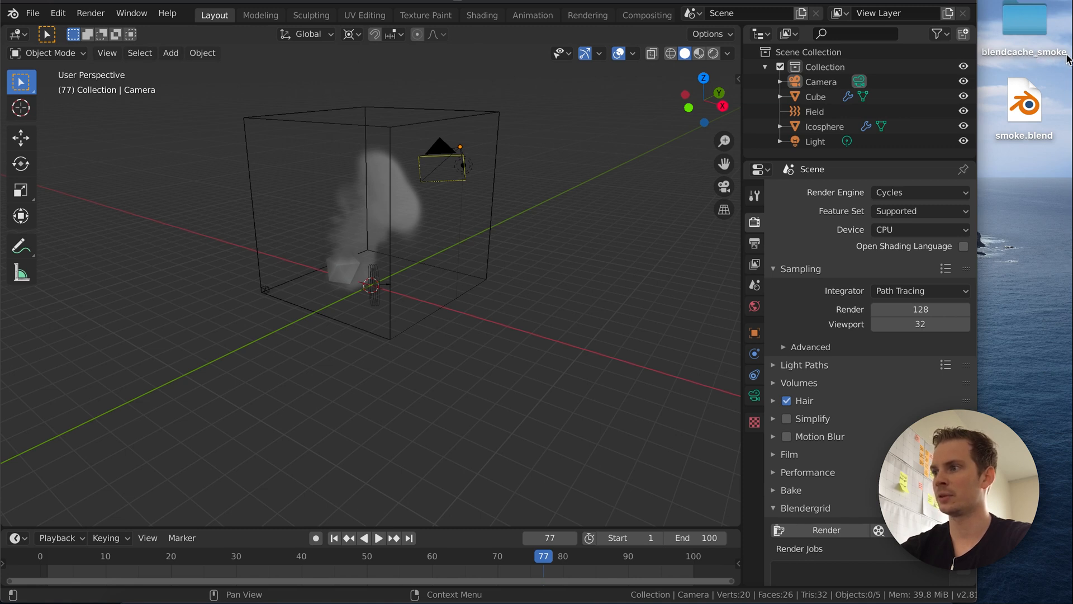
{"action": "mouse_move", "coordinate": [1025, 144]}
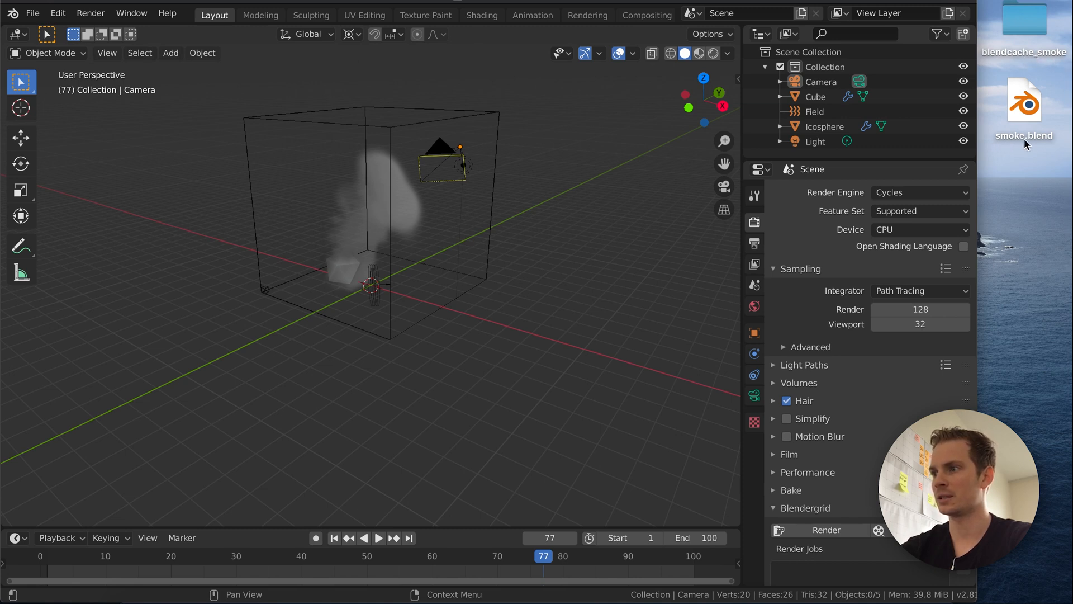
{"action": "left_click", "coordinate": [1024, 23]}
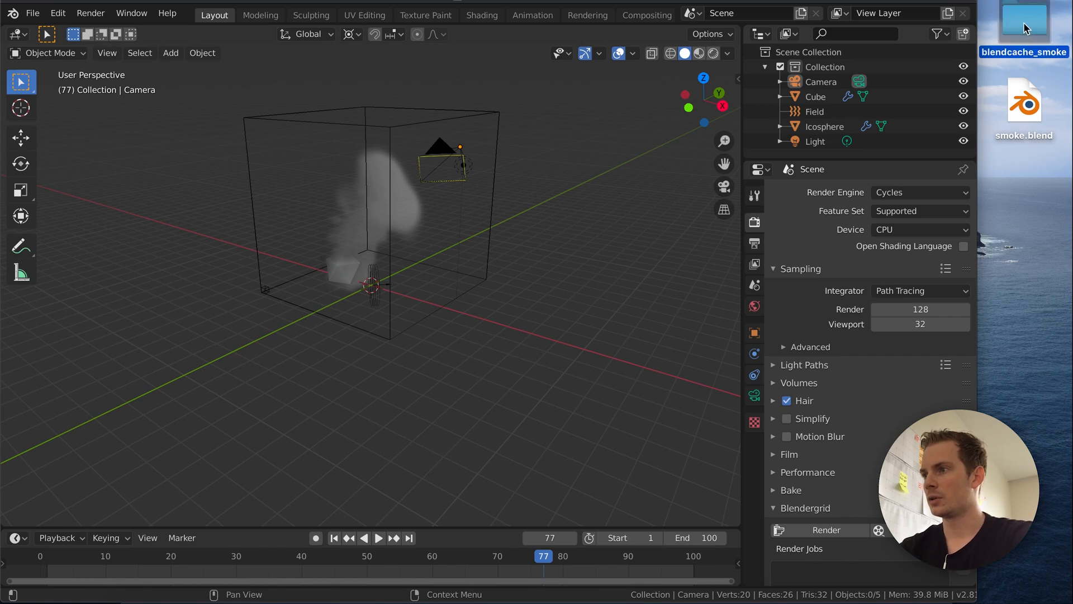
{"action": "double_click", "coordinate": [1025, 23]}
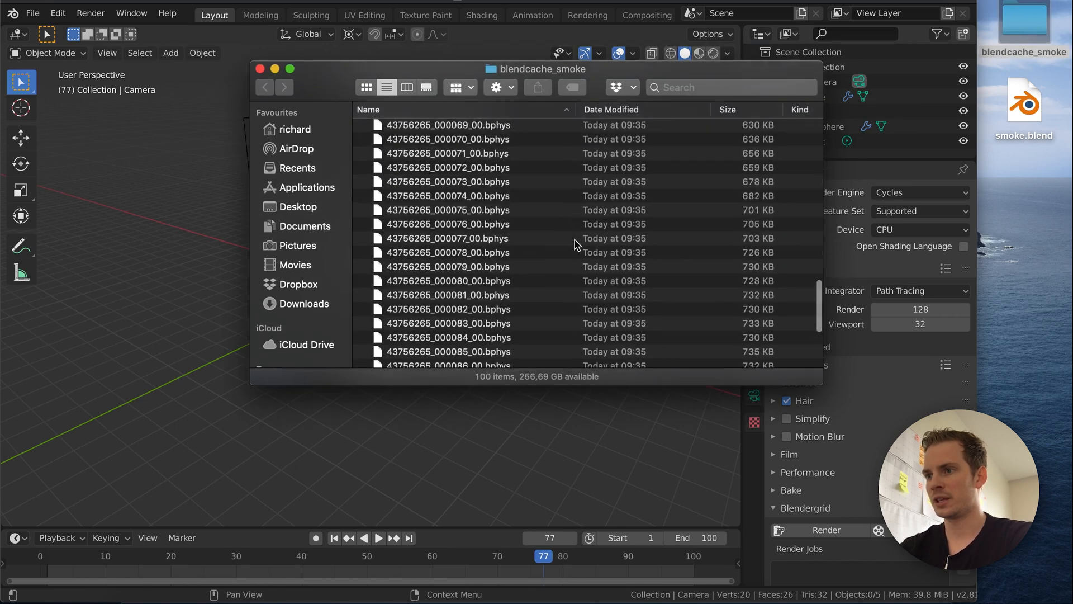
{"action": "scroll", "scroll_direction": "down", "scroll_amount": 3}
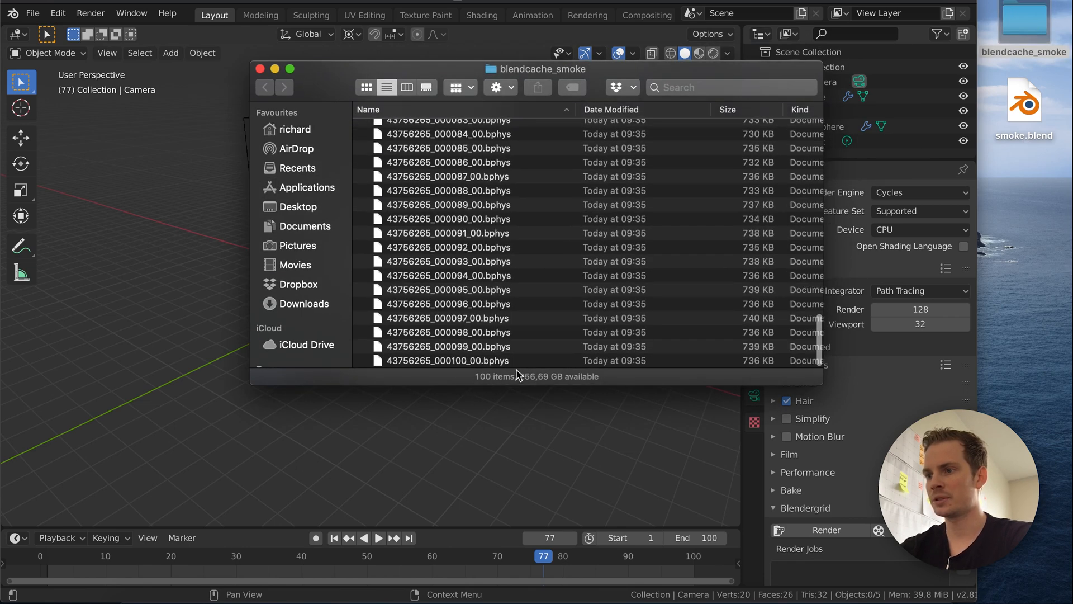
{"action": "scroll", "scroll_direction": "up", "scroll_amount": 3}
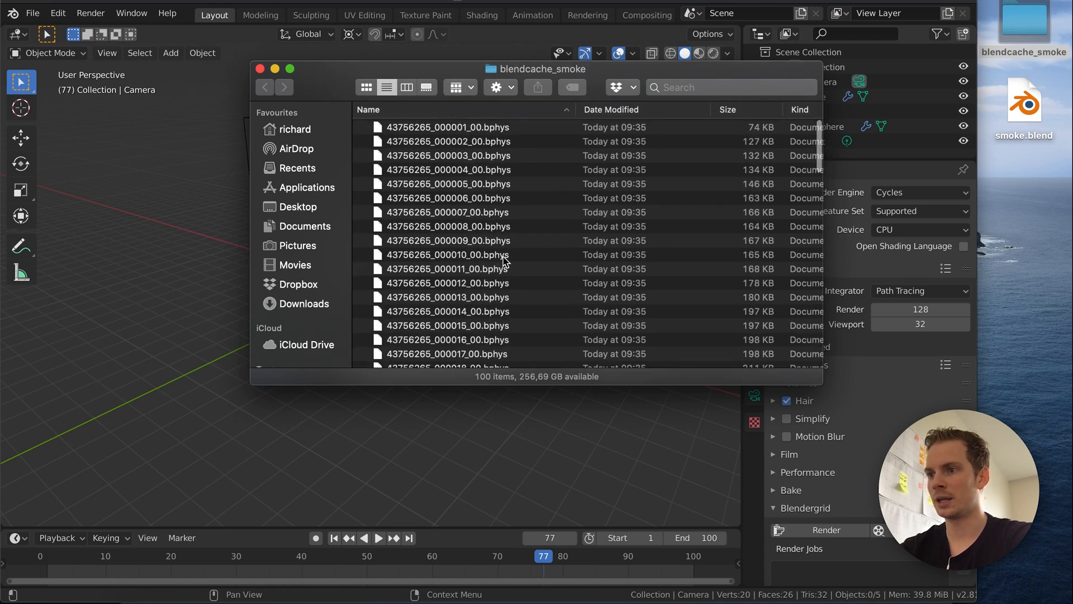
{"action": "scroll", "scroll_direction": "down", "scroll_amount": 3}
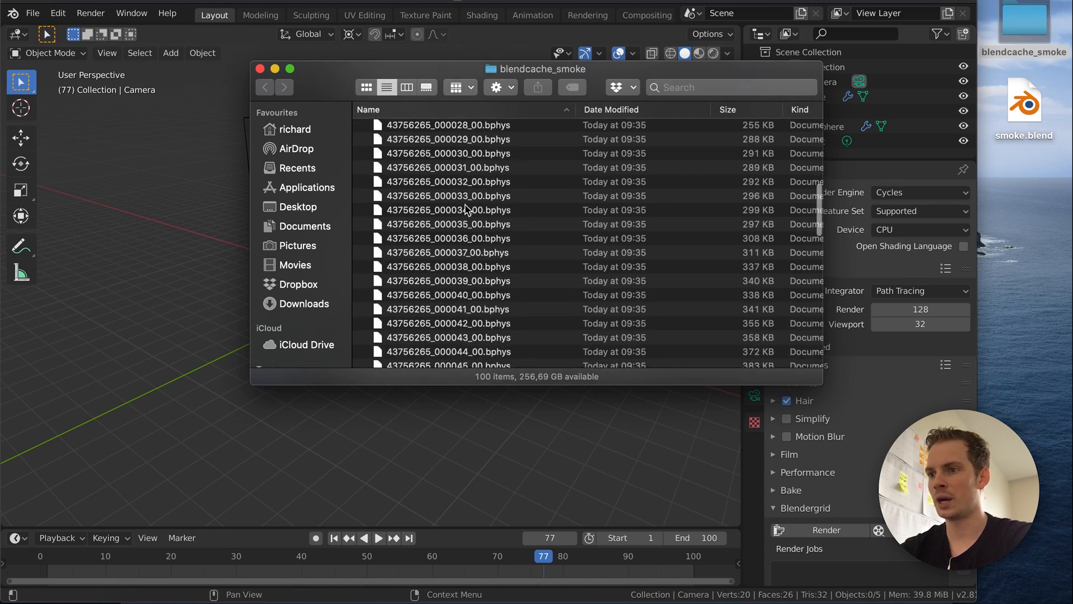
{"action": "left_click", "coordinate": [260, 68]}
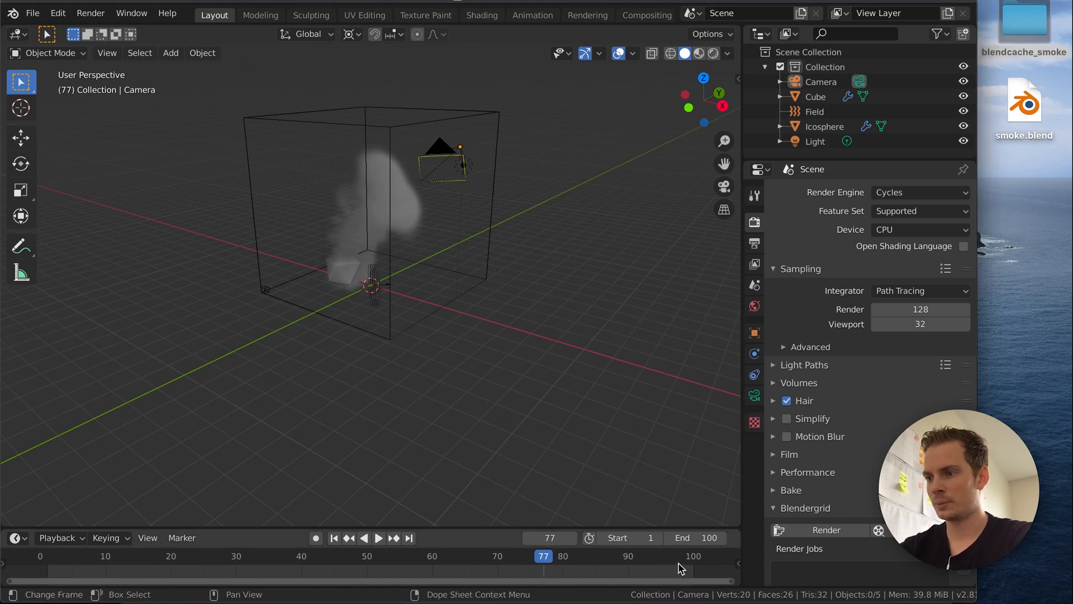
Replay the cached smoke from frame 28, pausing near 65 and settling on frame 63
{"action": "left_click", "coordinate": [377, 537]}
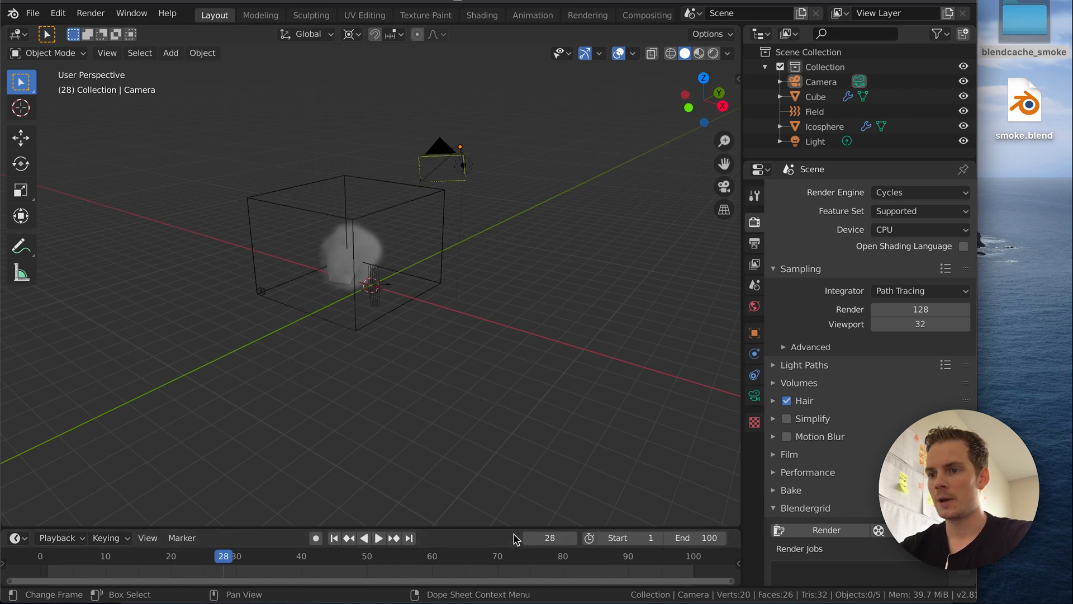
{"action": "mouse_move", "coordinate": [319, 435]}
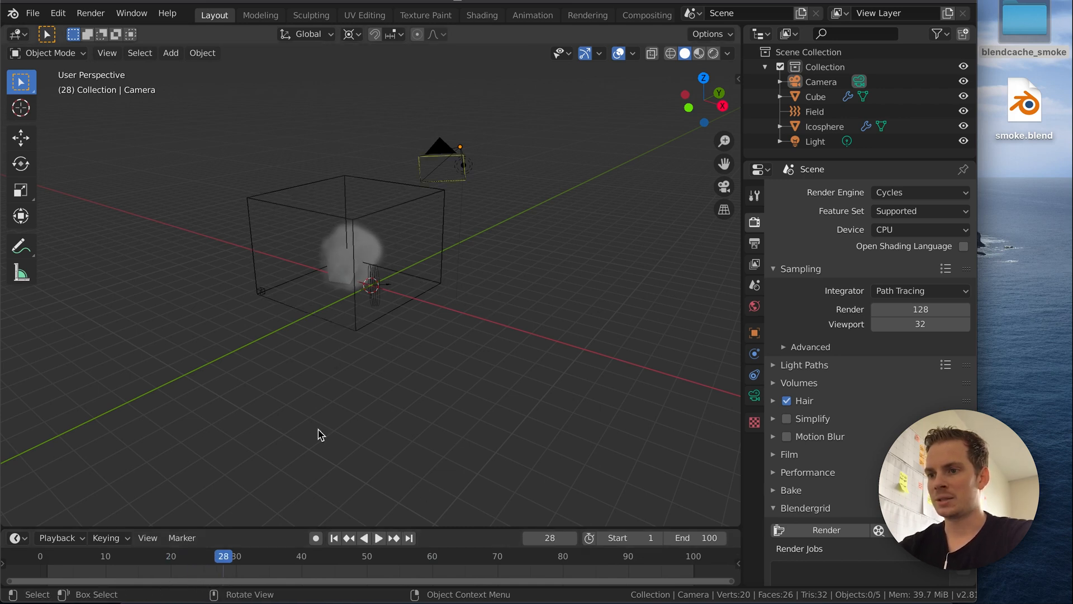
{"action": "left_click", "coordinate": [378, 538]}
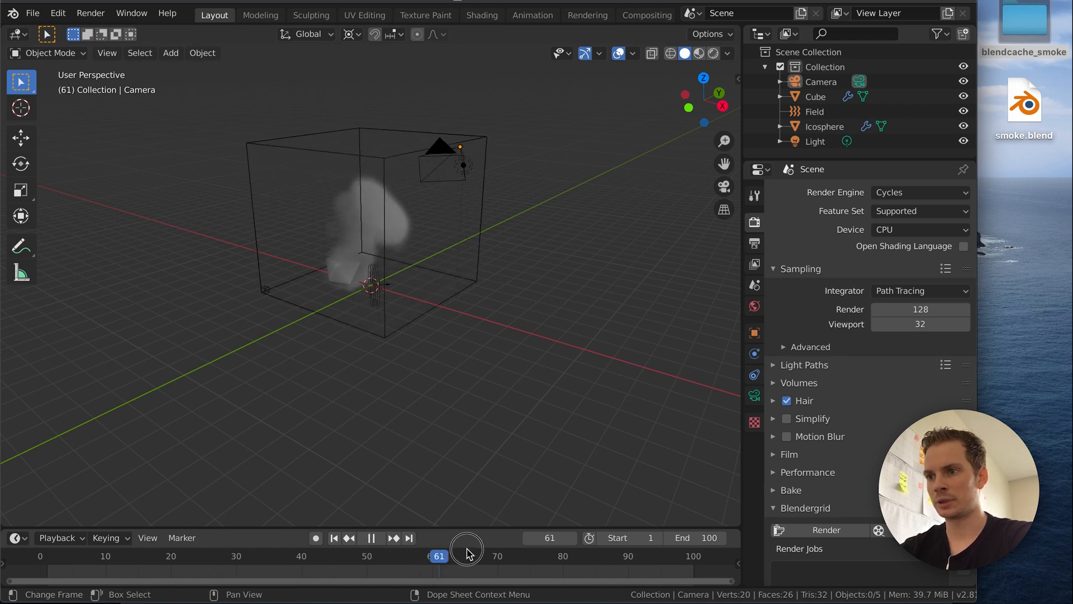
{"action": "left_click", "coordinate": [370, 538]}
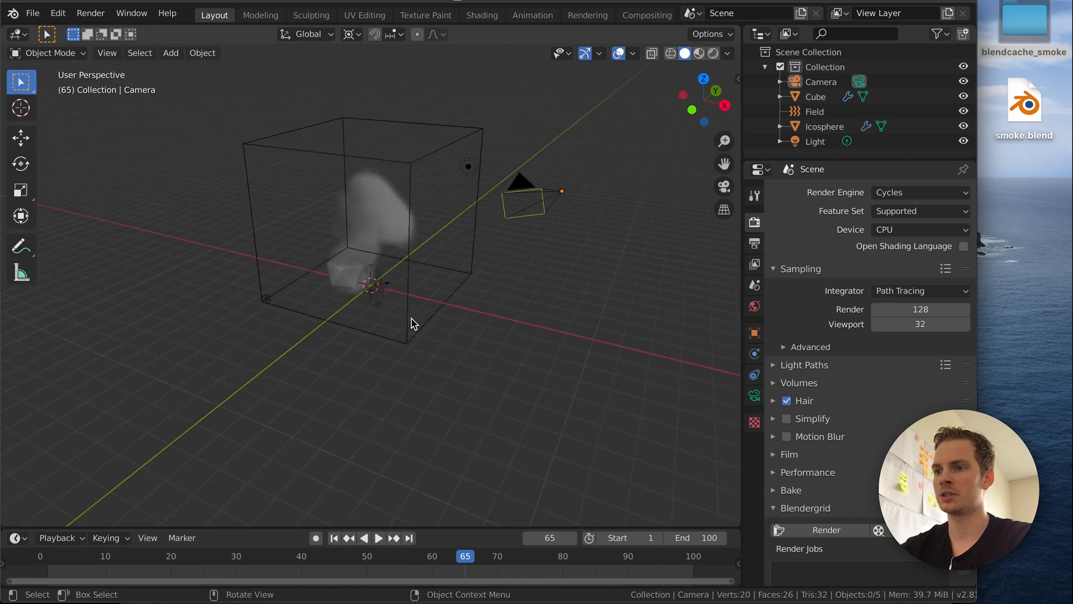
{"action": "mouse_move", "coordinate": [317, 295]}
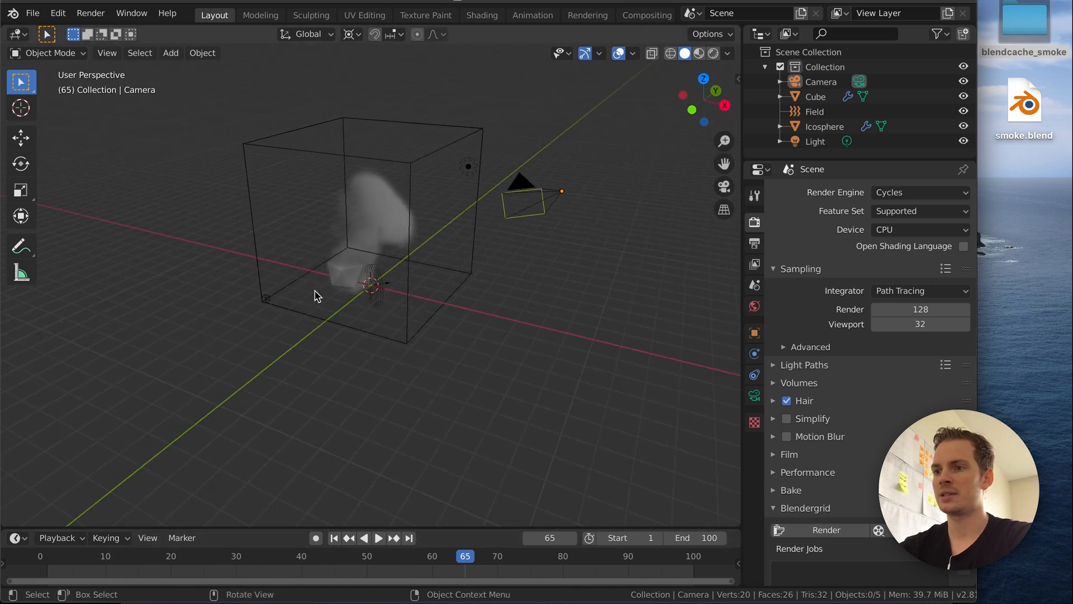
{"action": "mouse_move", "coordinate": [411, 248]}
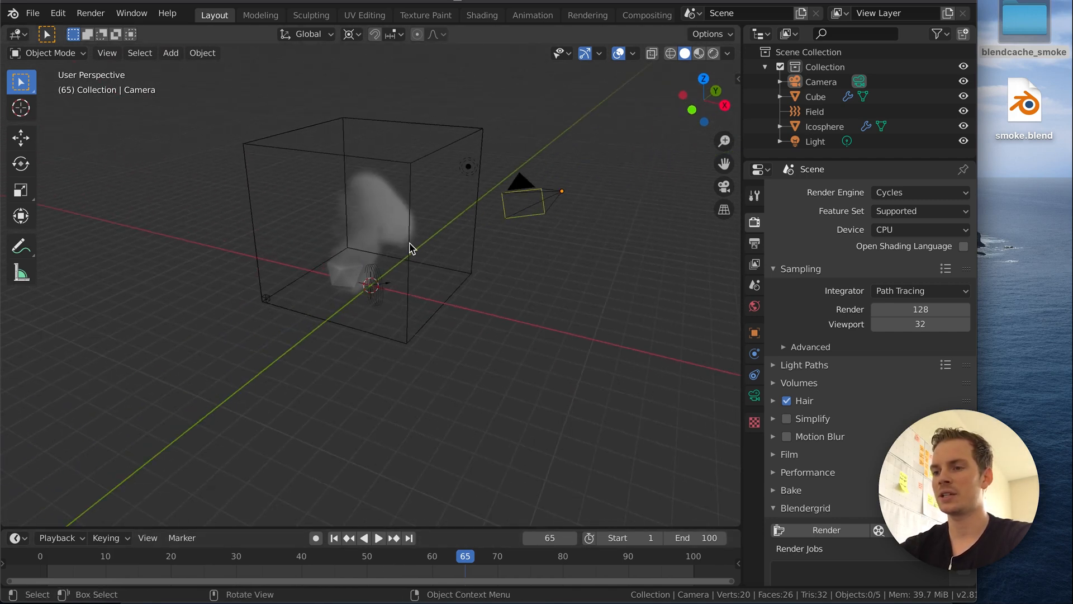
{"action": "left_click", "coordinate": [379, 538]}
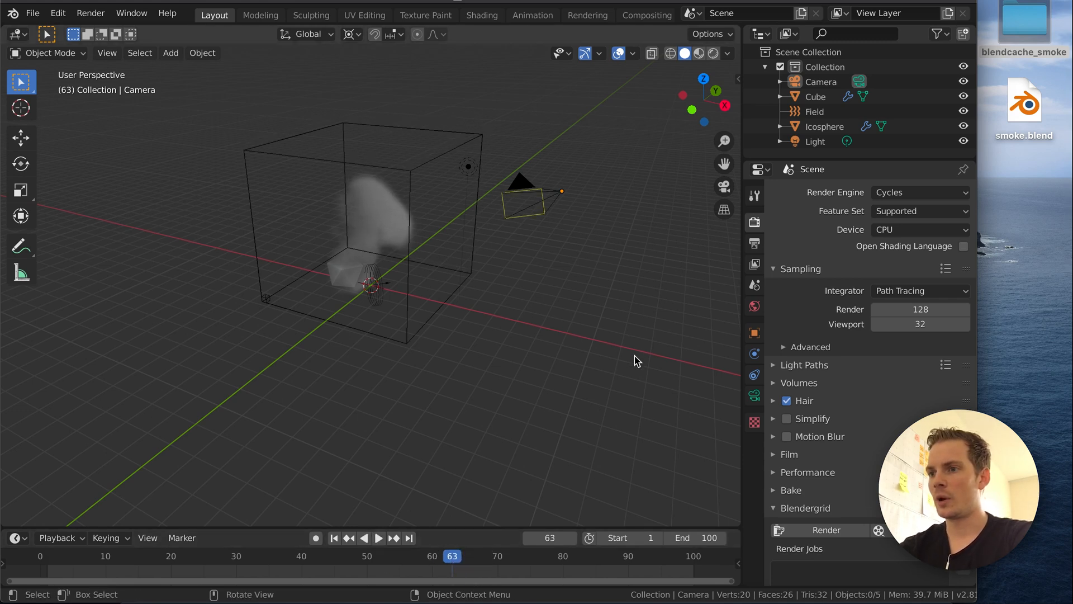
{"action": "mouse_move", "coordinate": [399, 329]}
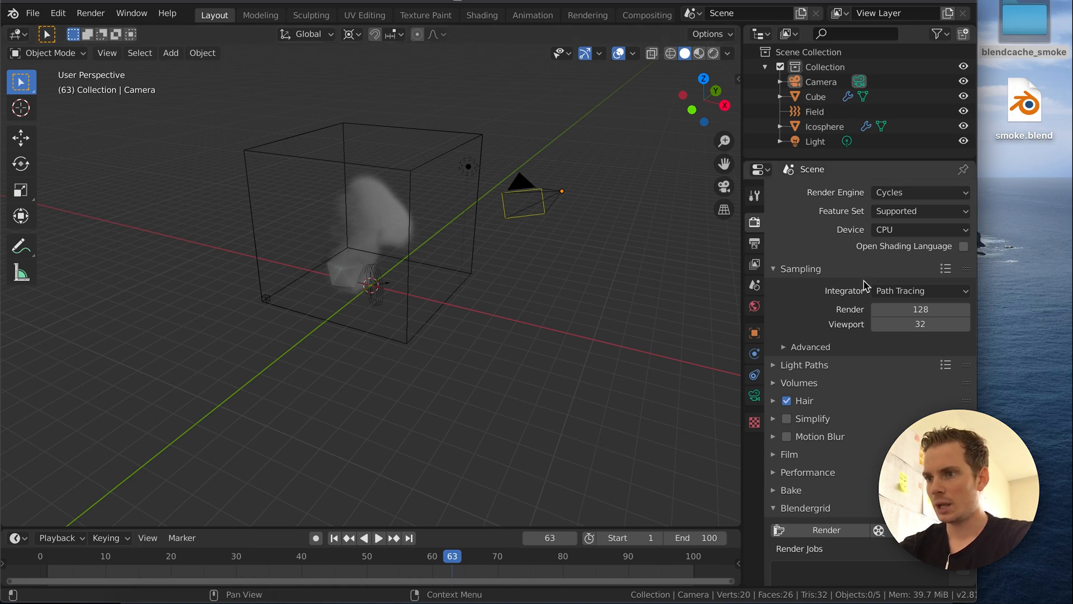
{"action": "mouse_move", "coordinate": [500, 339]}
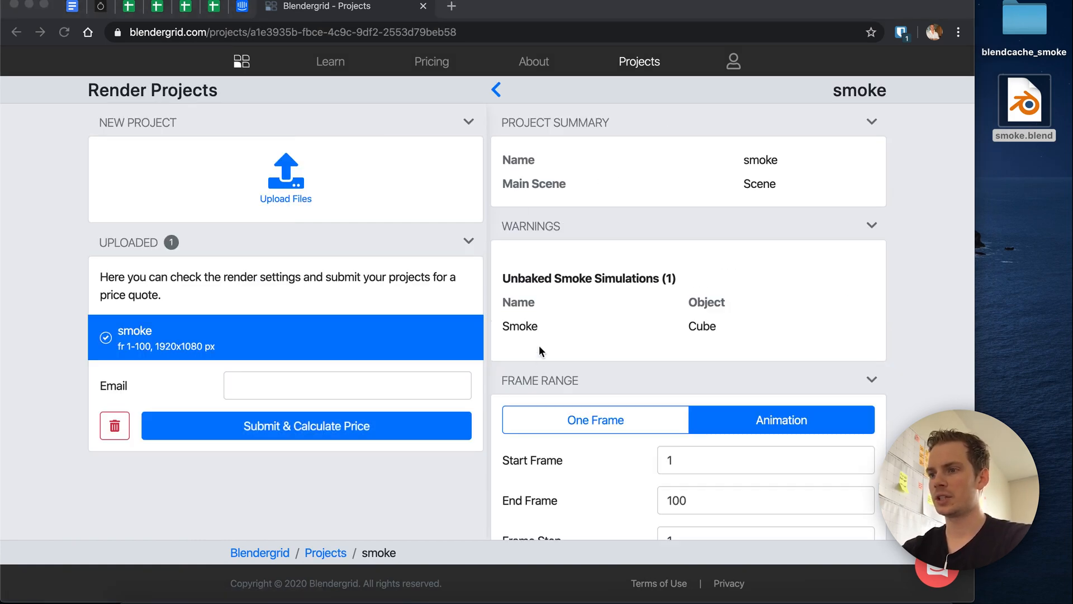
{"action": "mouse_move", "coordinate": [541, 260]}
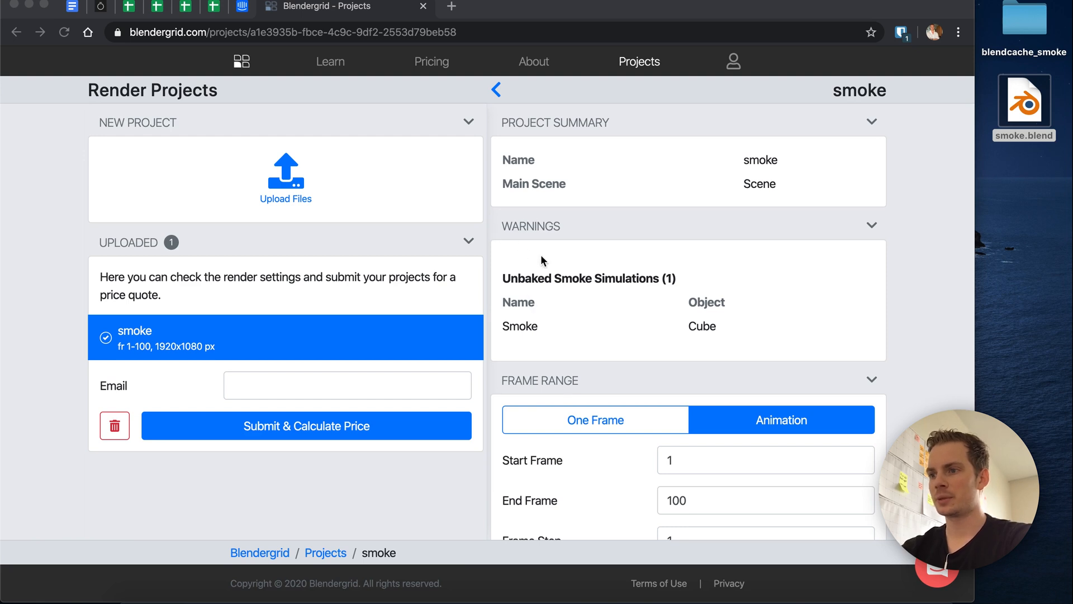
{"action": "mouse_move", "coordinate": [571, 281]}
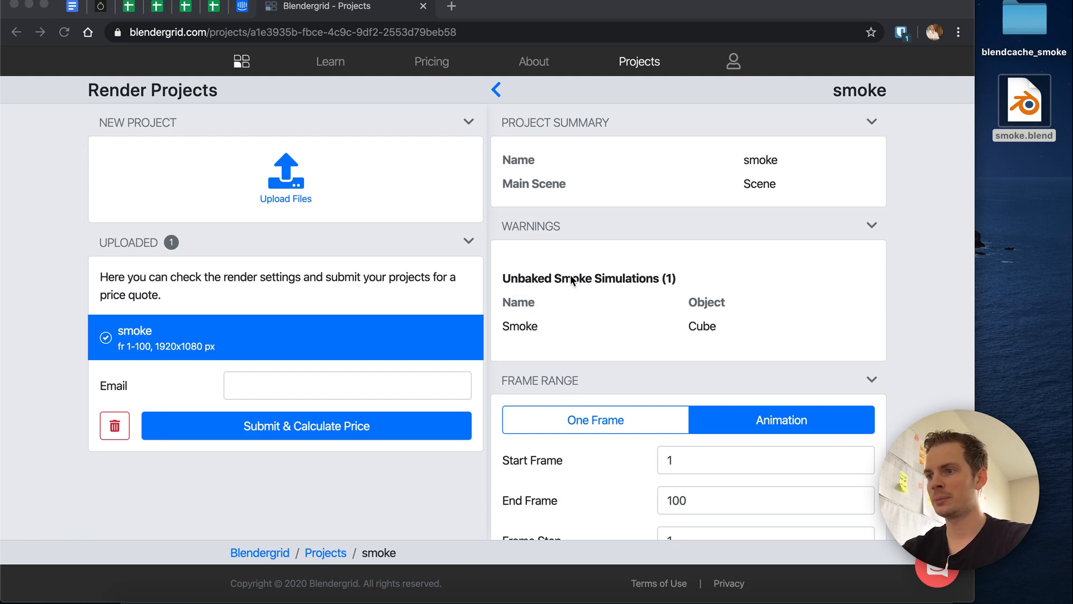
{"action": "mouse_move", "coordinate": [509, 335]}
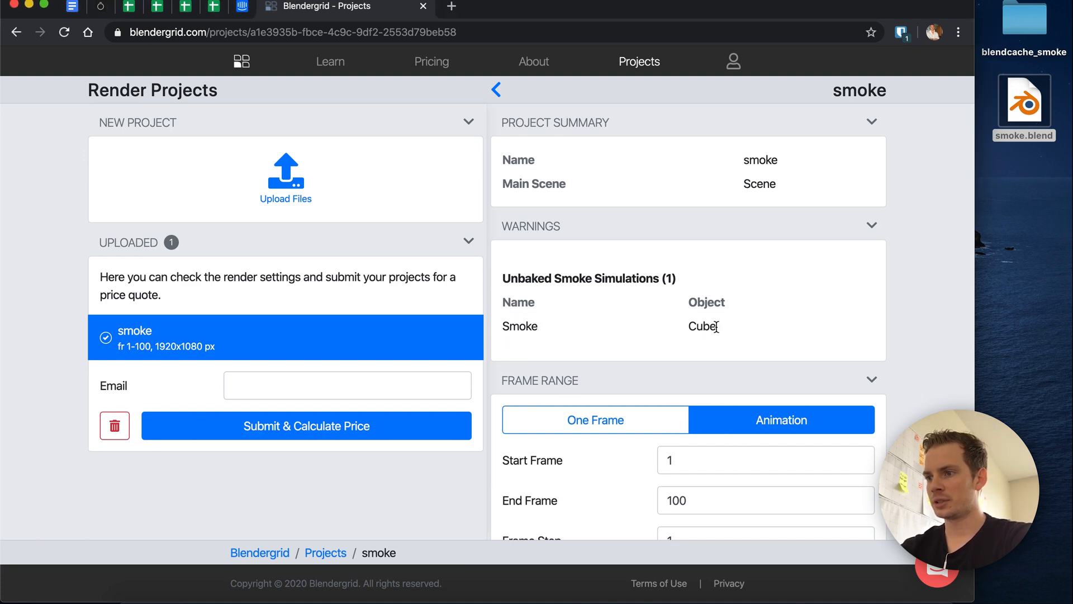
{"action": "mouse_move", "coordinate": [545, 316]}
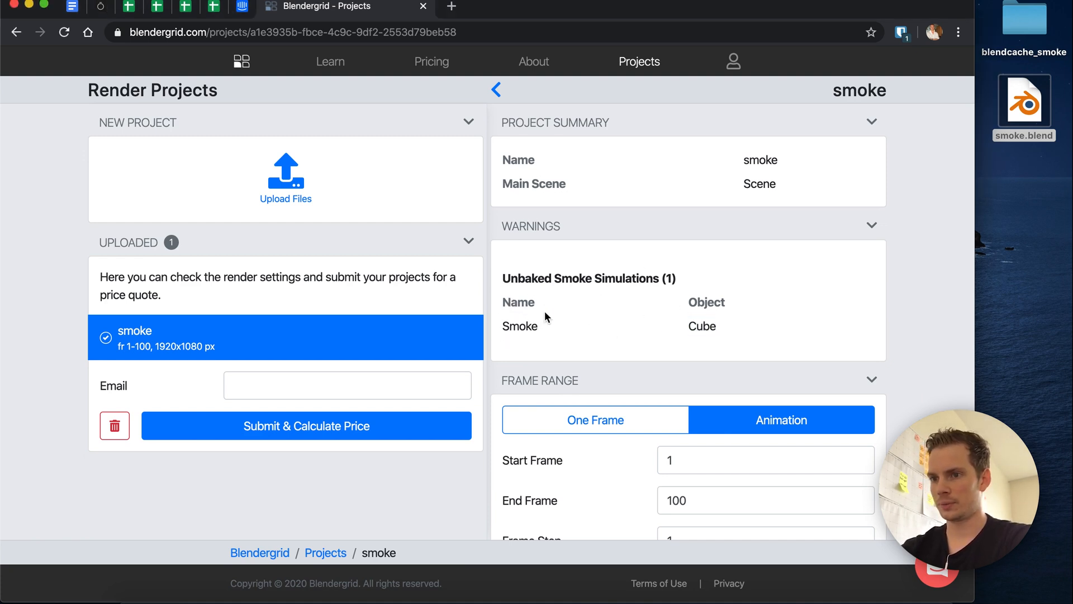
{"action": "mouse_move", "coordinate": [600, 313]}
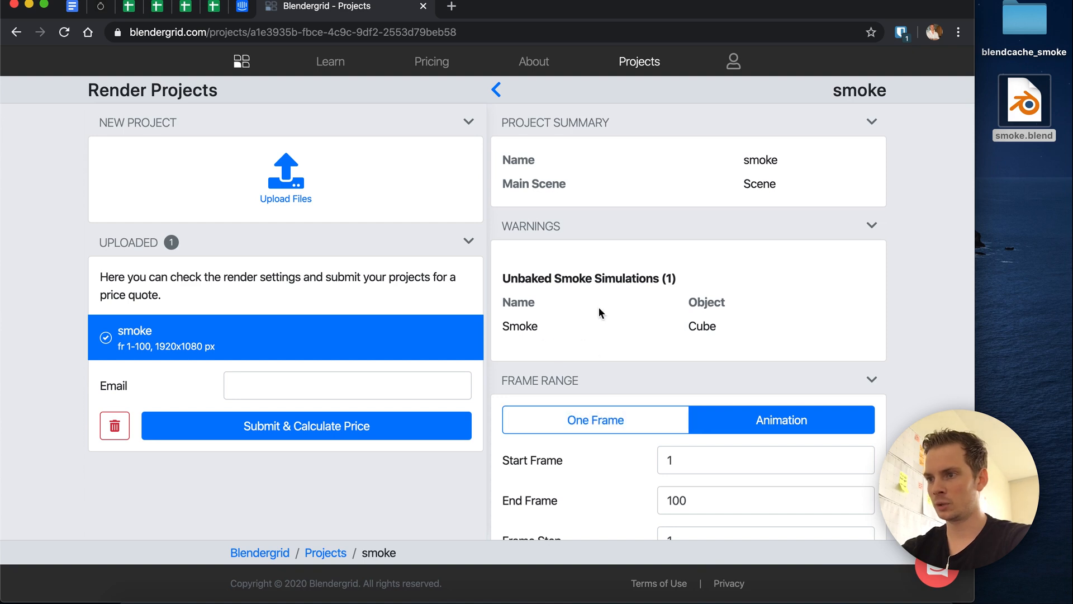
{"action": "mouse_move", "coordinate": [582, 313]}
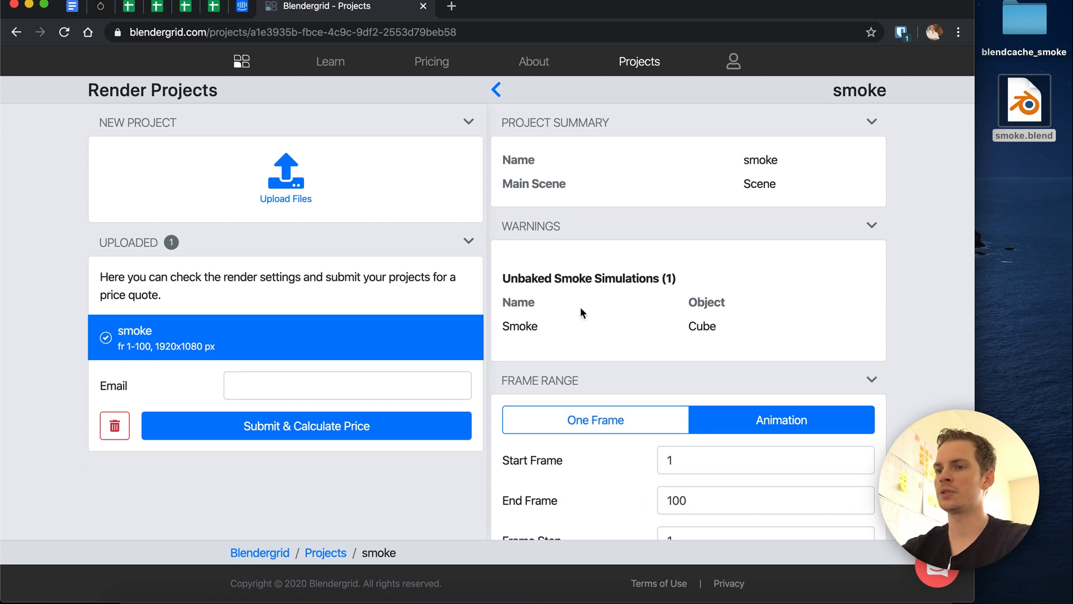
{"action": "mouse_move", "coordinate": [734, 322]}
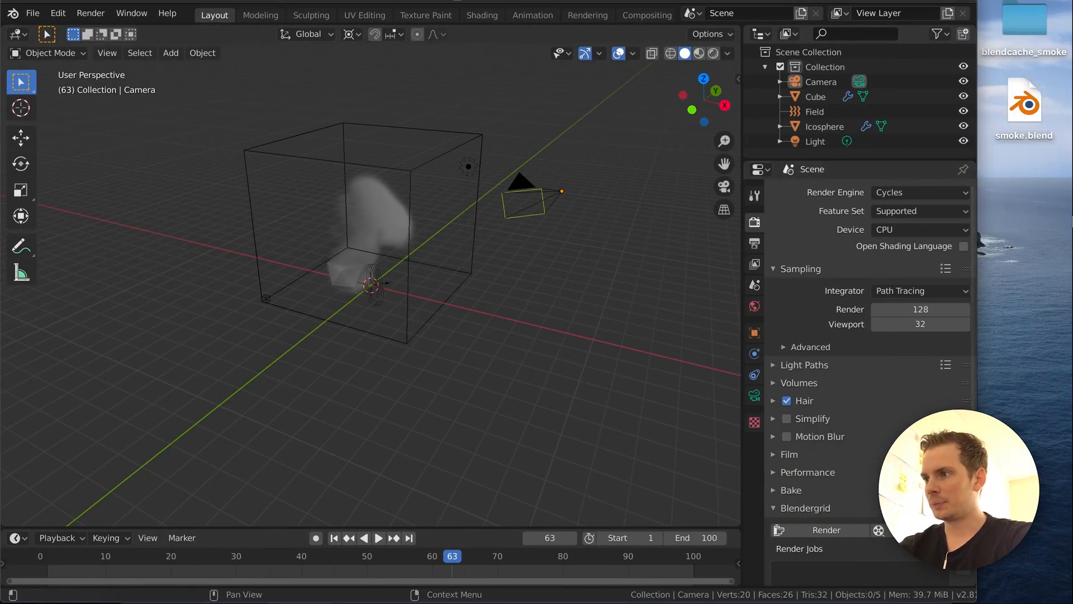
{"action": "mouse_move", "coordinate": [693, 255]}
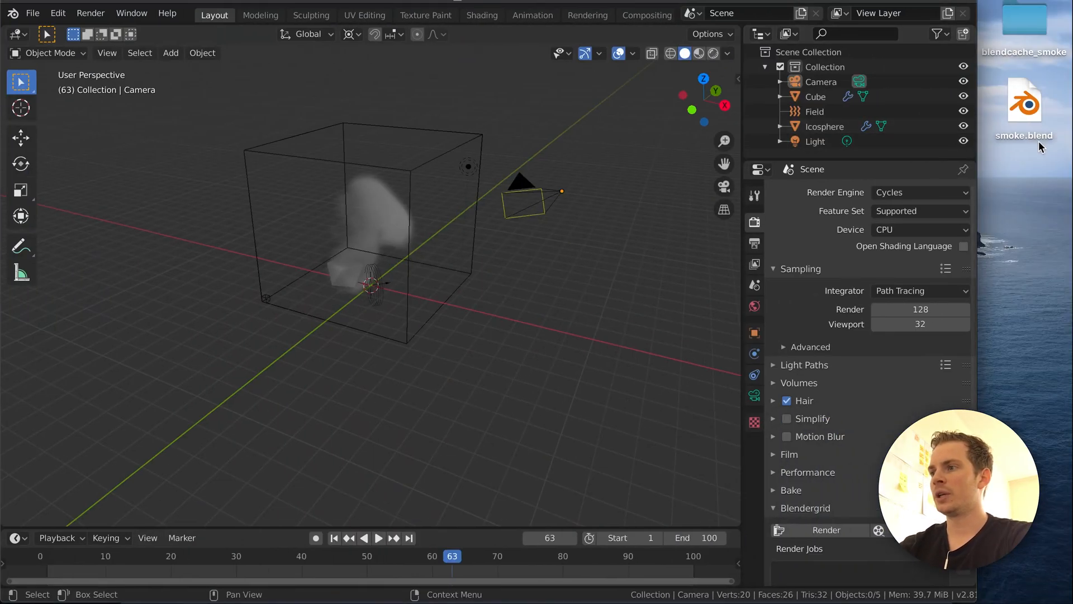
{"action": "left_click", "coordinate": [1023, 106]}
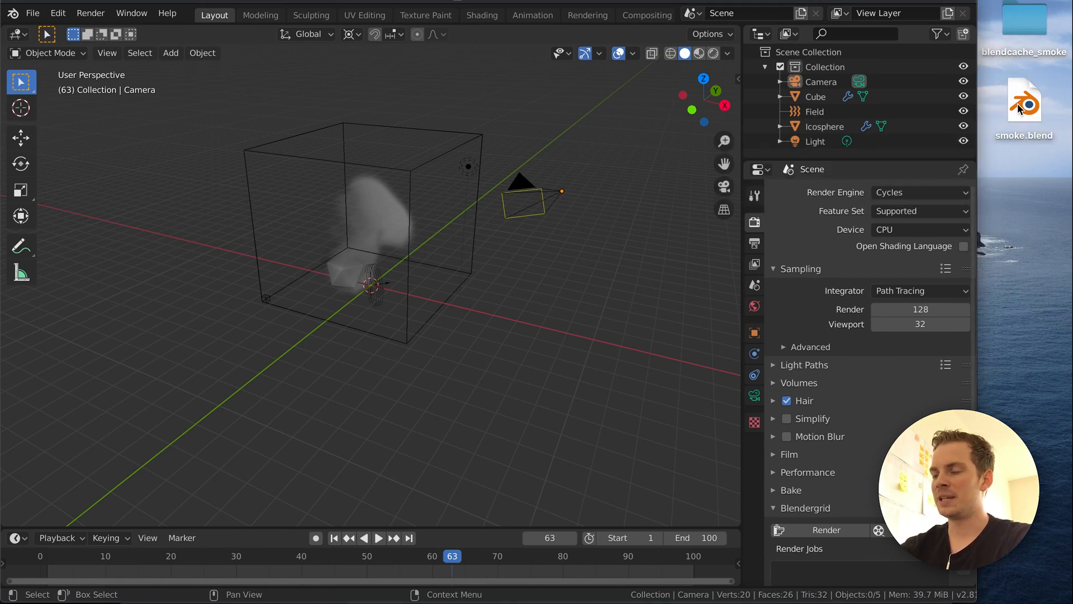
{"action": "mouse_move", "coordinate": [1049, 194]}
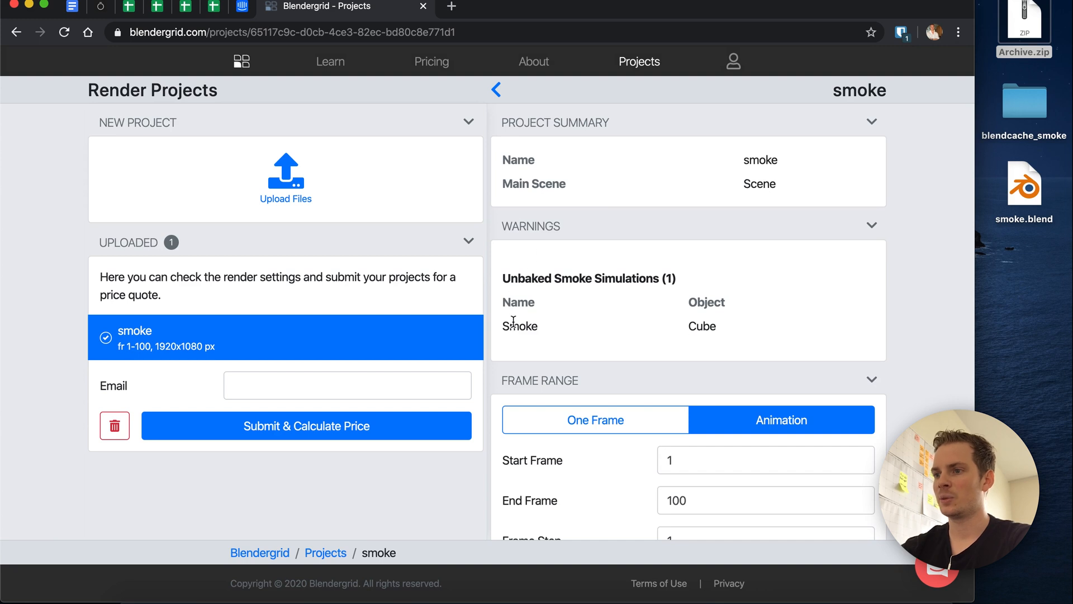
{"action": "mouse_move", "coordinate": [708, 325]}
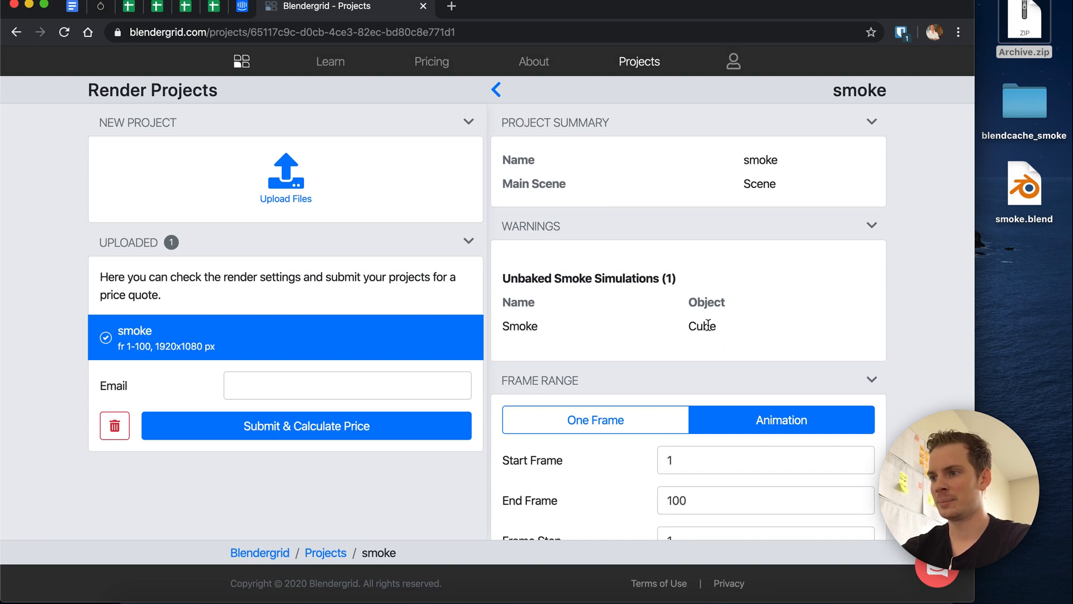
{"action": "mouse_move", "coordinate": [667, 329]}
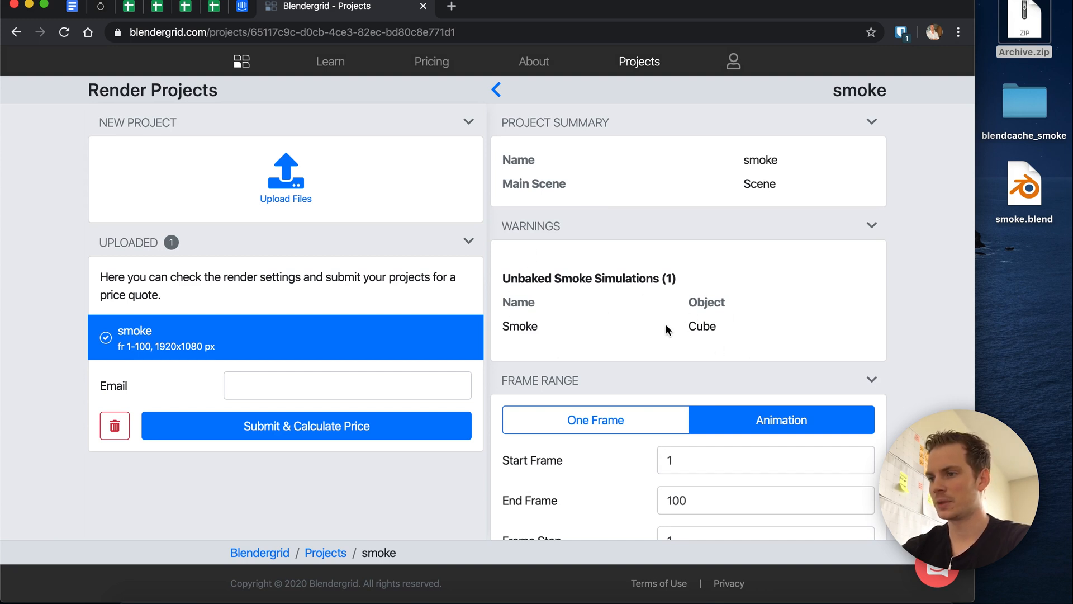
{"action": "mouse_move", "coordinate": [999, 96]}
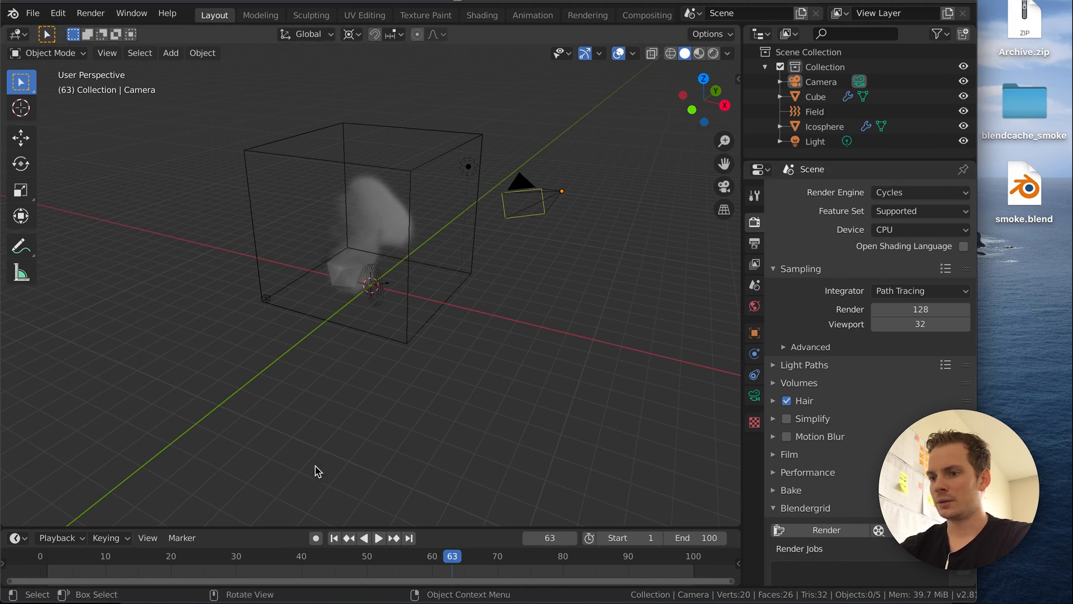
{"action": "mouse_move", "coordinate": [436, 551]}
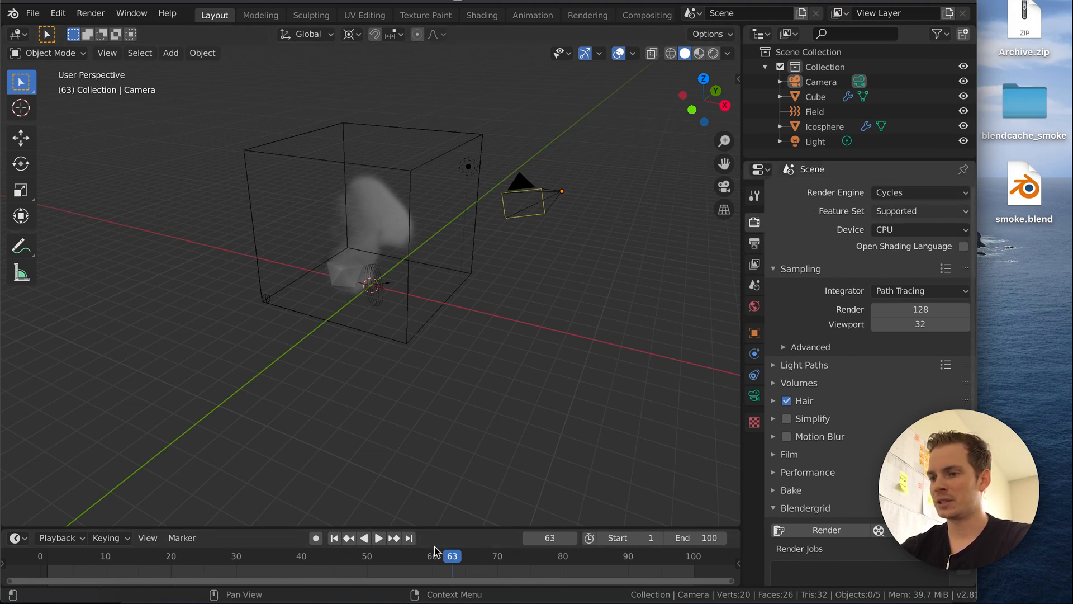
Play the smoke animation briefly and stop around frame 51
{"action": "left_click", "coordinate": [377, 538]}
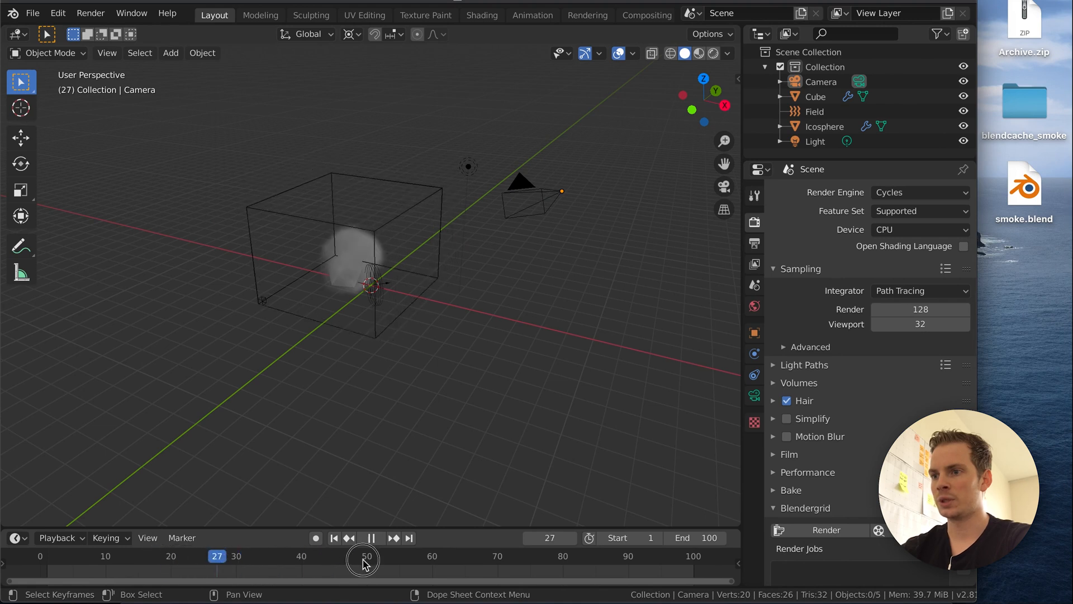
{"action": "left_click", "coordinate": [378, 538]}
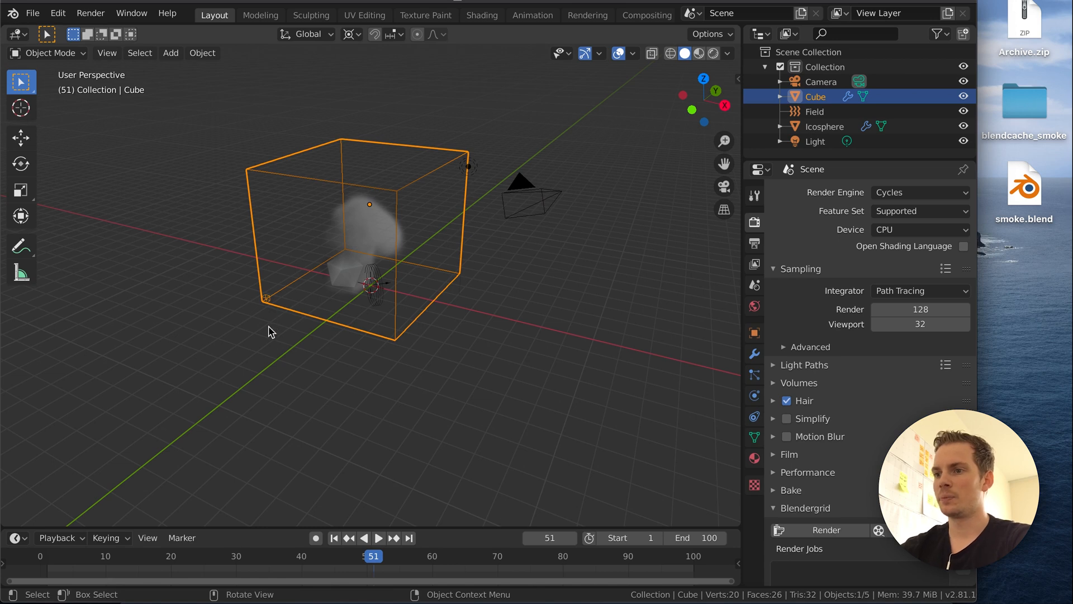
{"action": "mouse_move", "coordinate": [315, 322]}
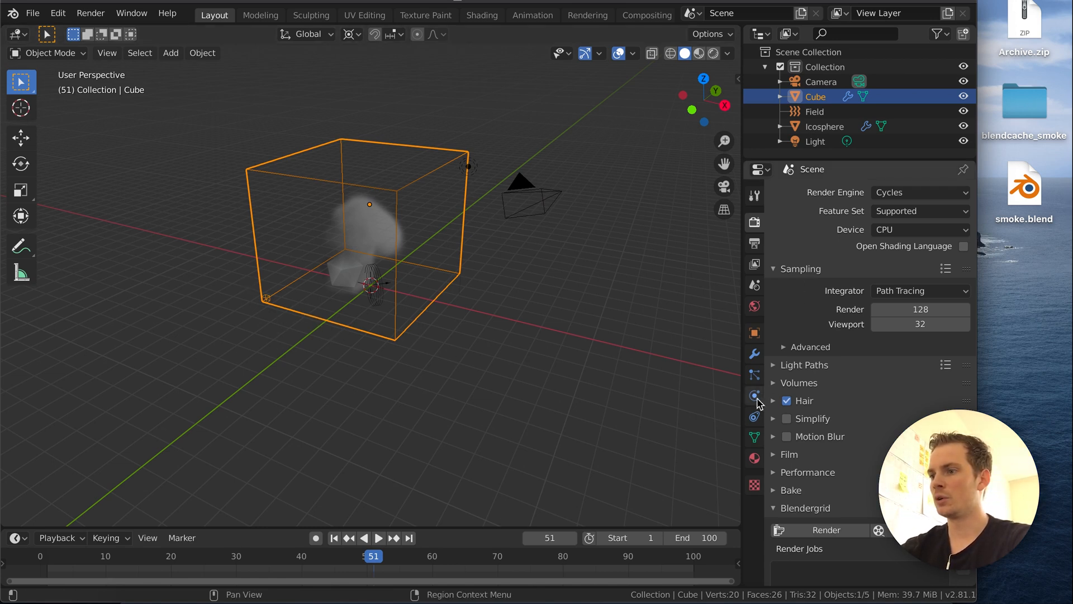
Show the Cube's smoke physics cache settings and set the cache End to 100
{"action": "left_click", "coordinate": [754, 394]}
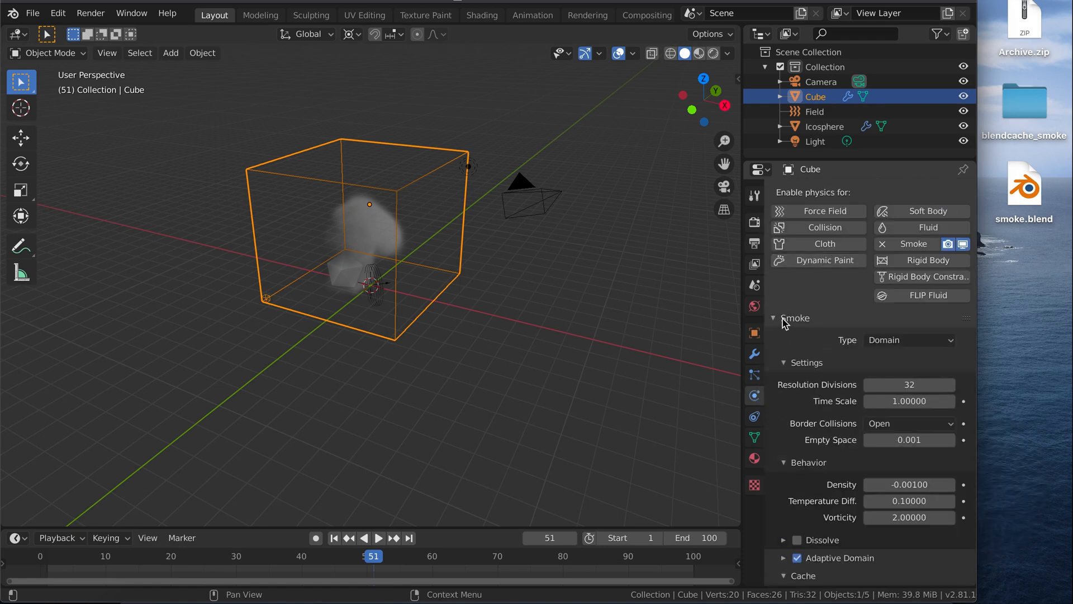
{"action": "scroll", "scroll_direction": "down", "scroll_amount": 3}
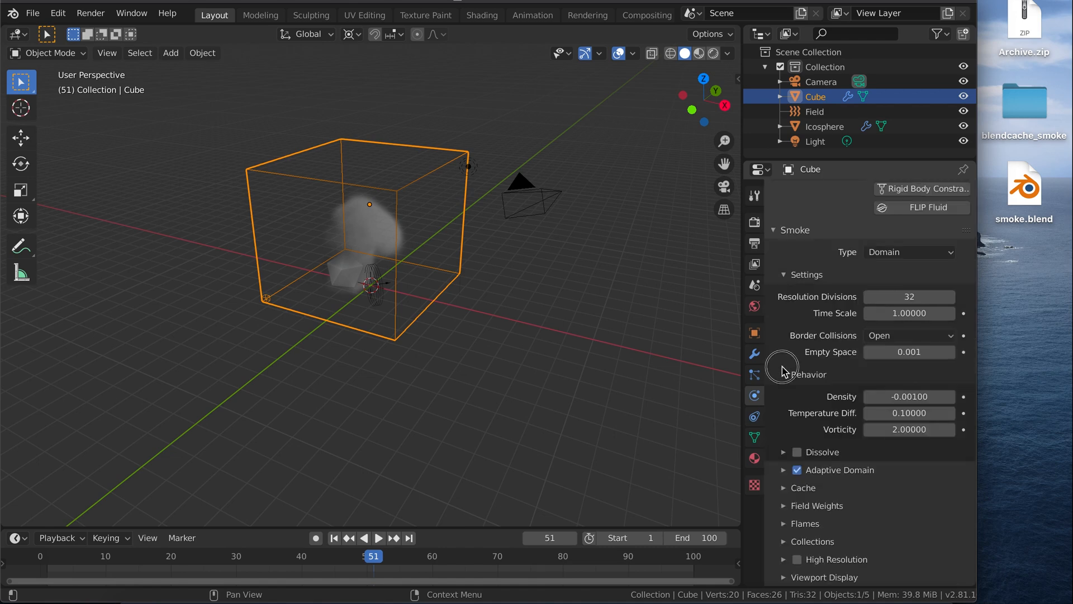
{"action": "left_click", "coordinate": [802, 487]}
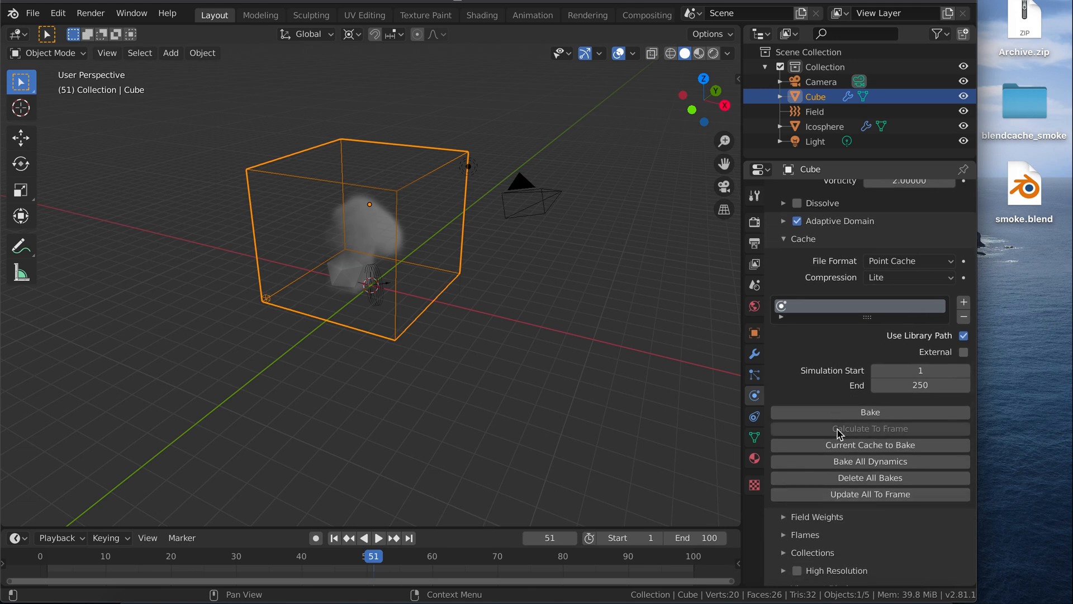
{"action": "mouse_move", "coordinate": [869, 412]}
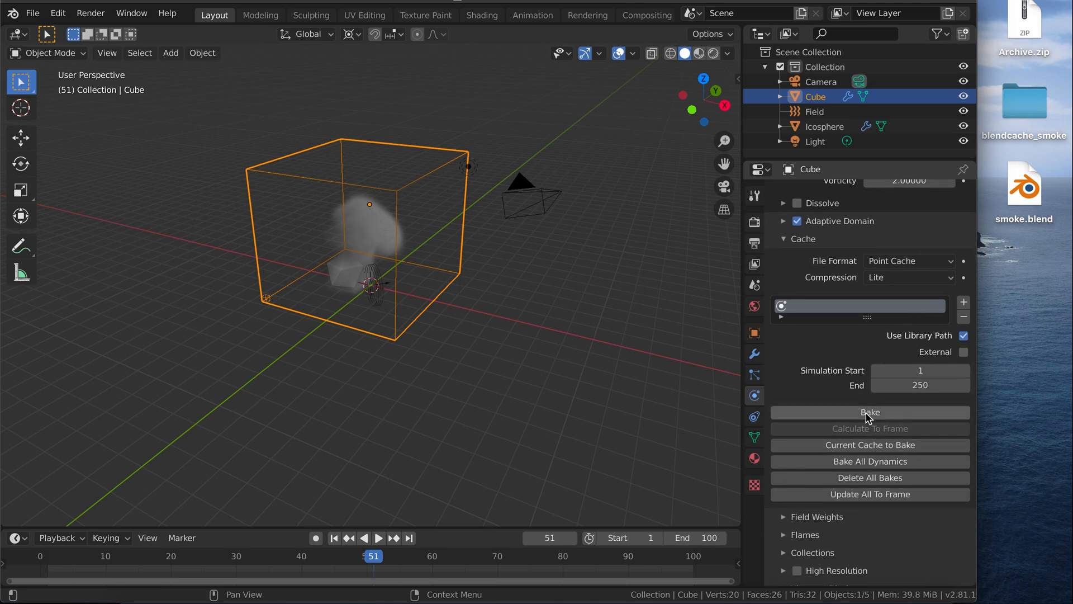
{"action": "mouse_move", "coordinate": [868, 424]}
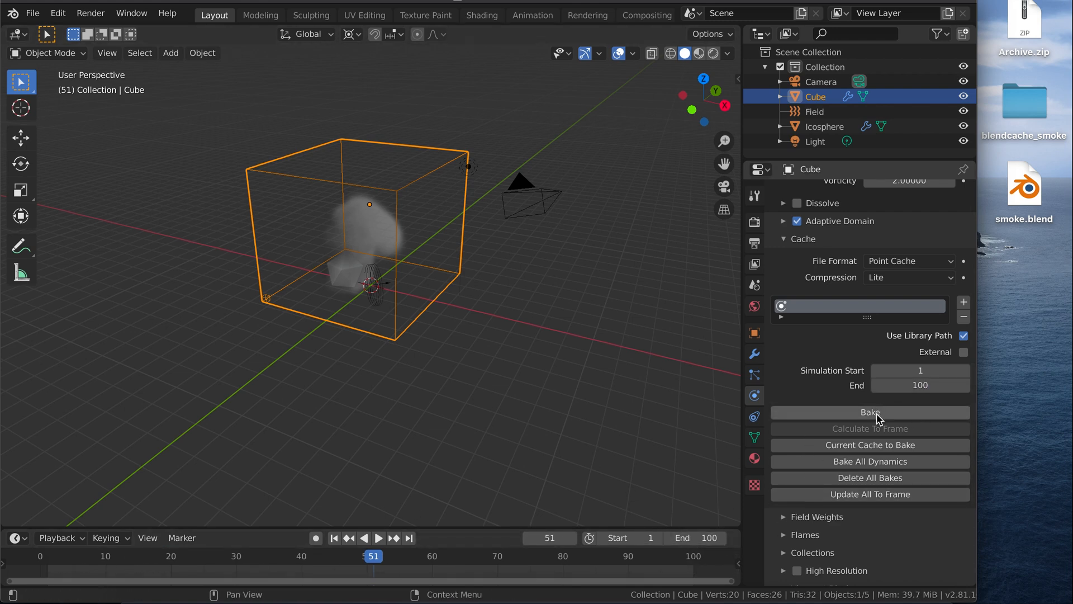
Bake the smoke cache for frames 1–100 and scrub to frame 44 to check the plume
{"action": "left_click", "coordinate": [869, 413]}
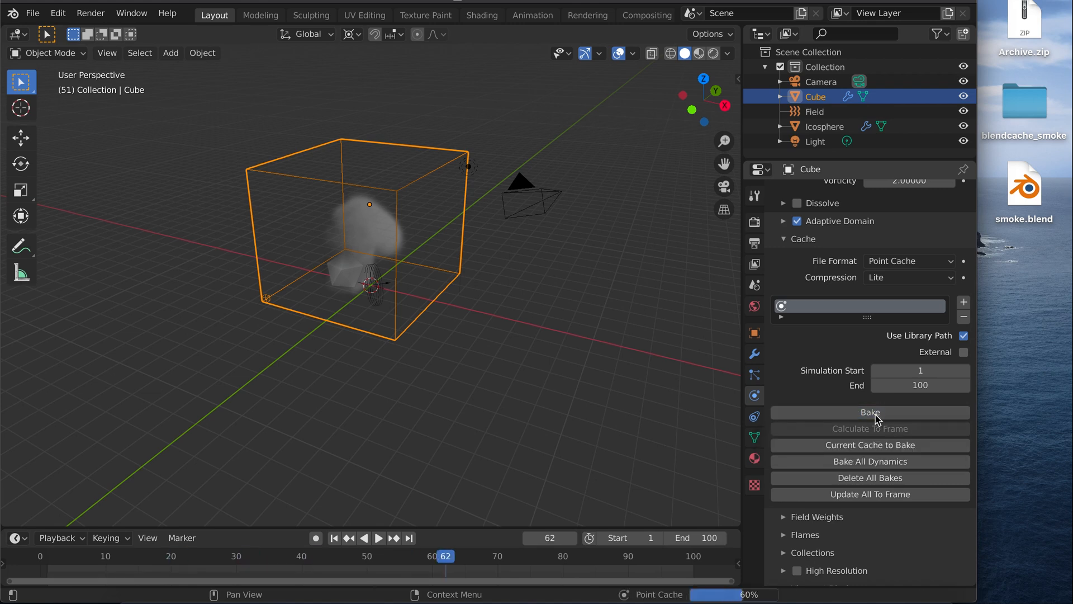
{"action": "left_click", "coordinate": [869, 413]}
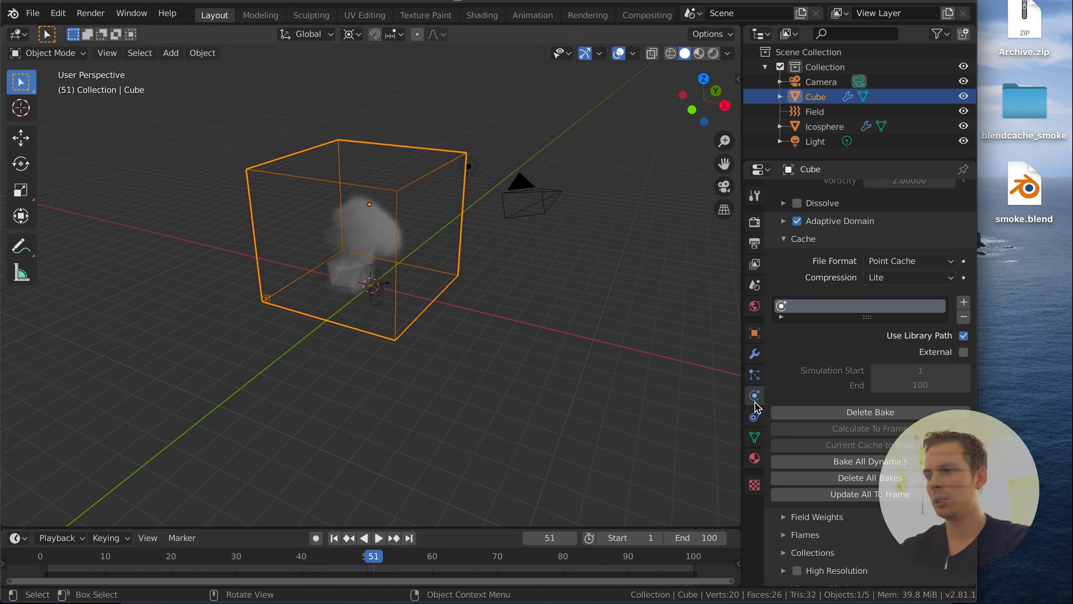
{"action": "mouse_move", "coordinate": [223, 578]}
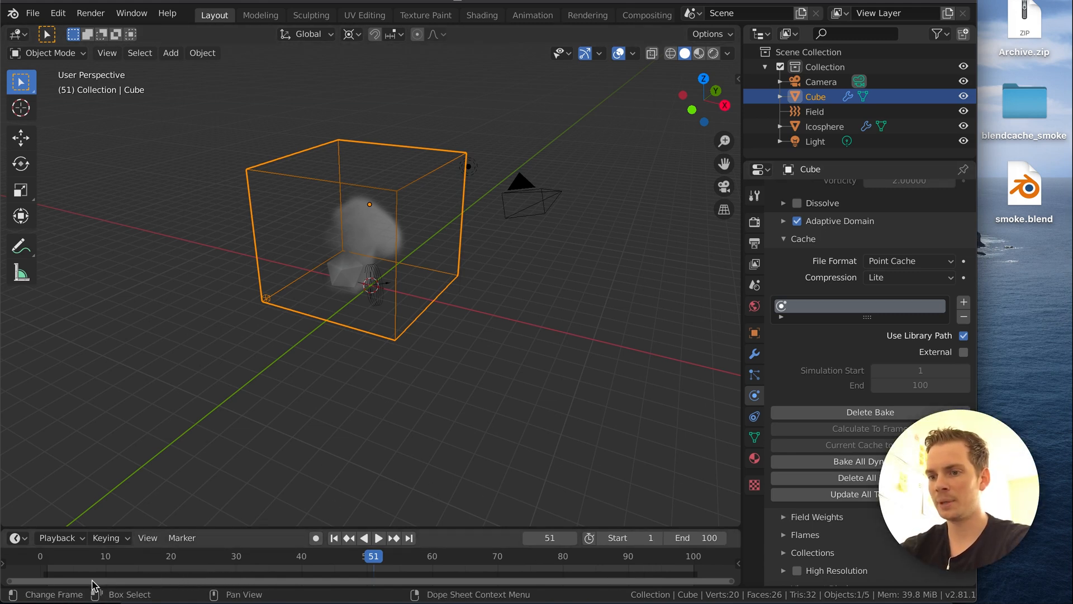
{"action": "mouse_move", "coordinate": [384, 187]}
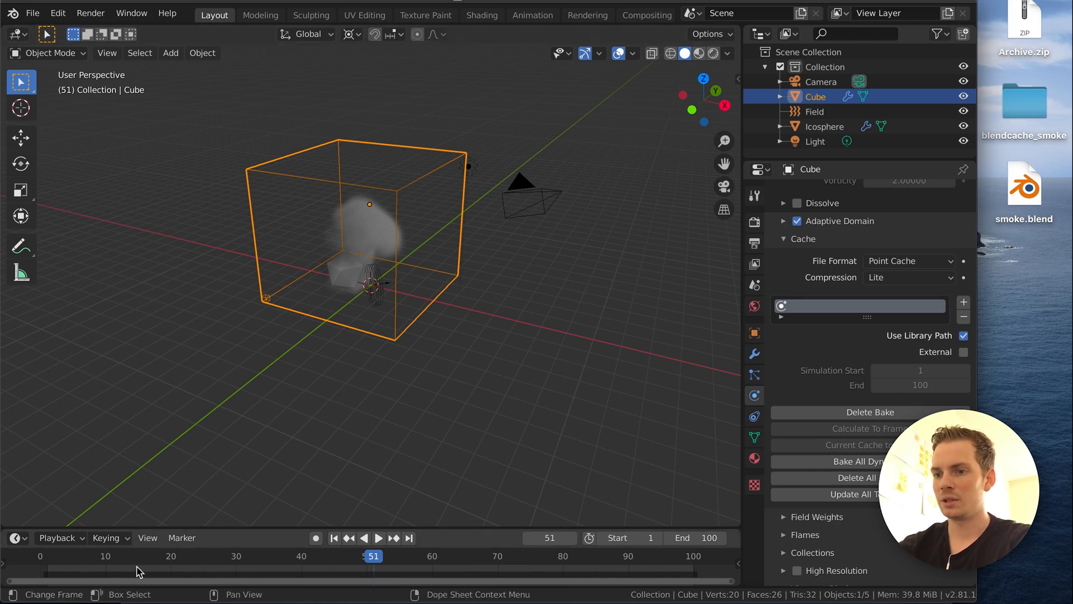
{"action": "mouse_move", "coordinate": [438, 577]}
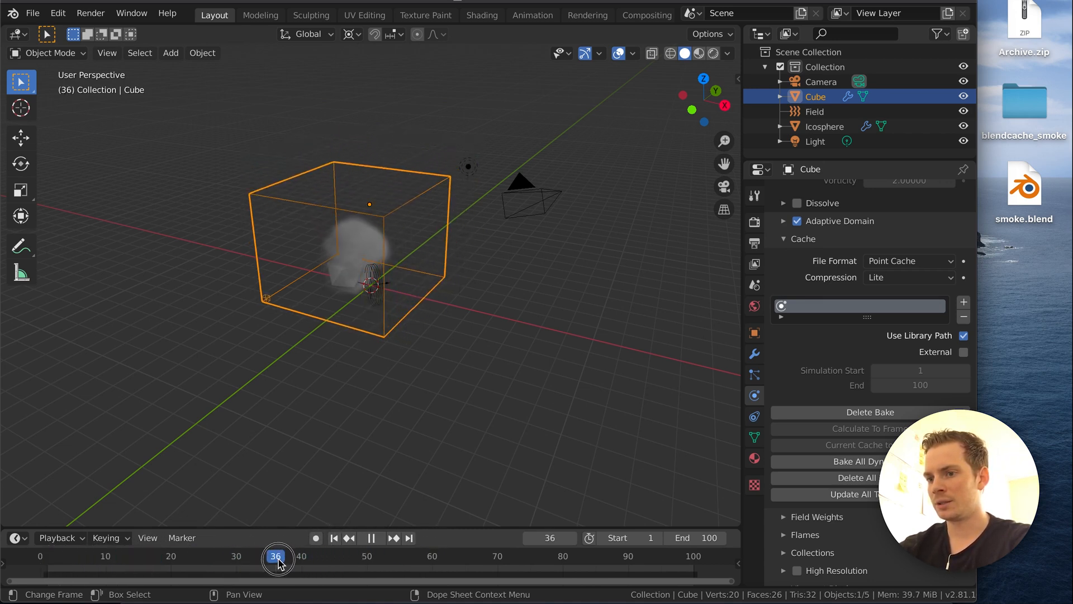
{"action": "left_click", "coordinate": [329, 556]}
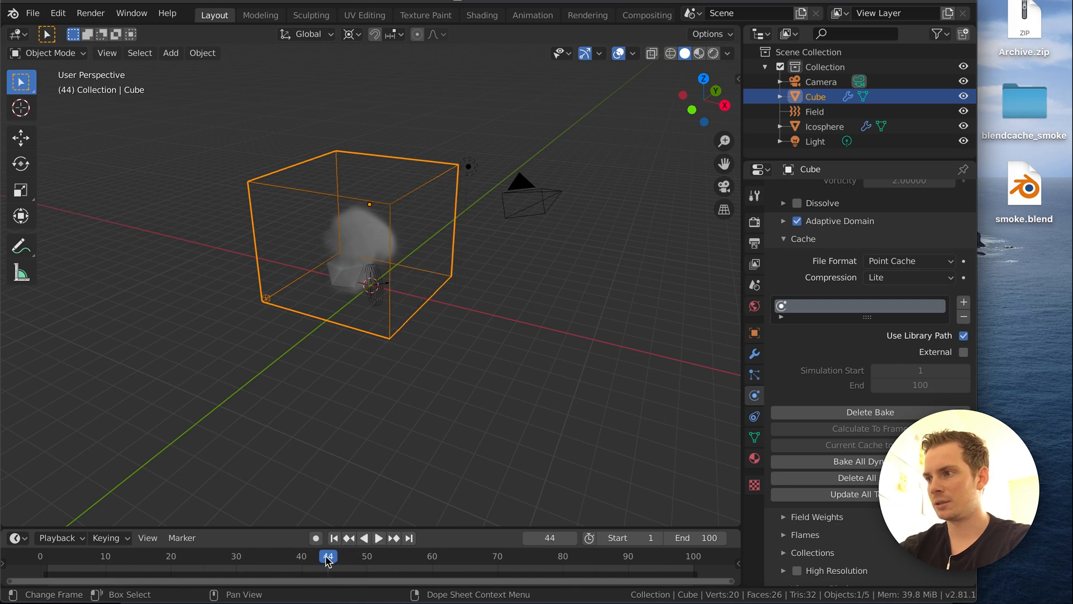
{"action": "mouse_move", "coordinate": [349, 561]}
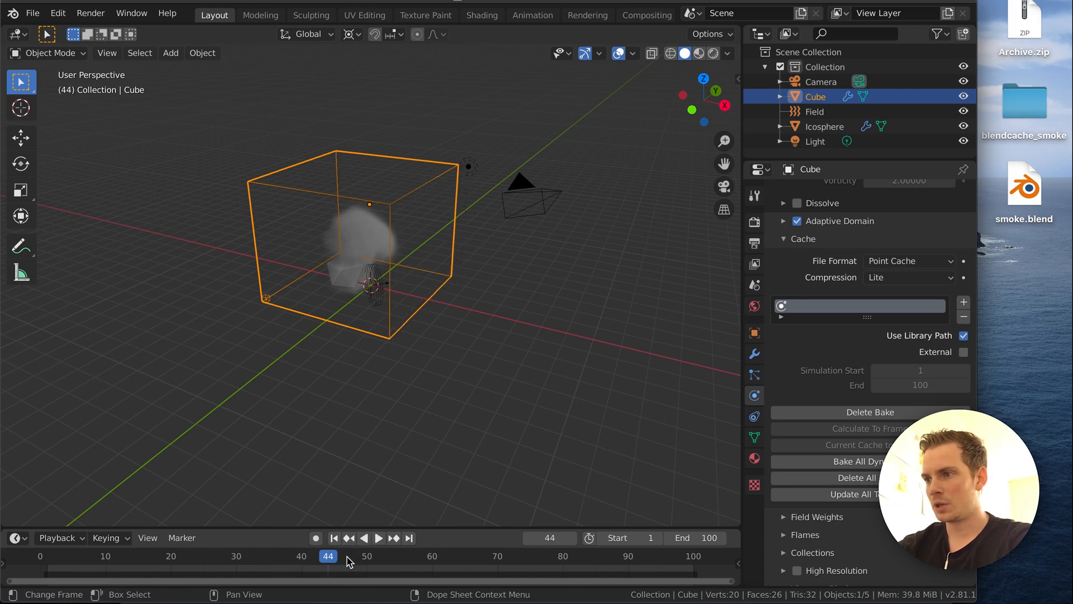
{"action": "mouse_move", "coordinate": [454, 336]}
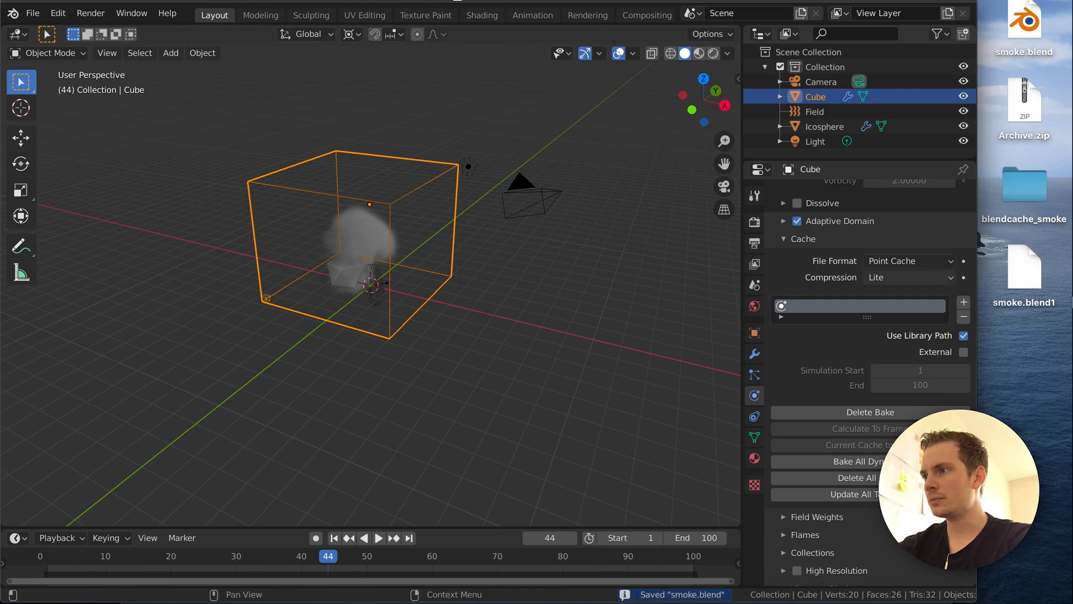
{"action": "left_click", "coordinate": [1025, 103]}
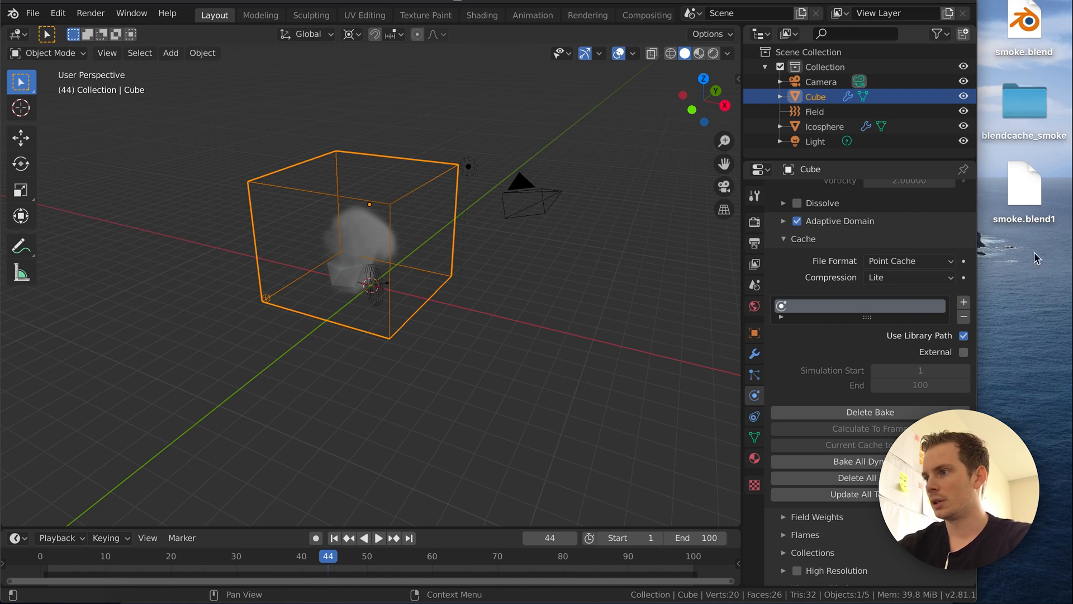
{"action": "mouse_move", "coordinate": [1046, 61]}
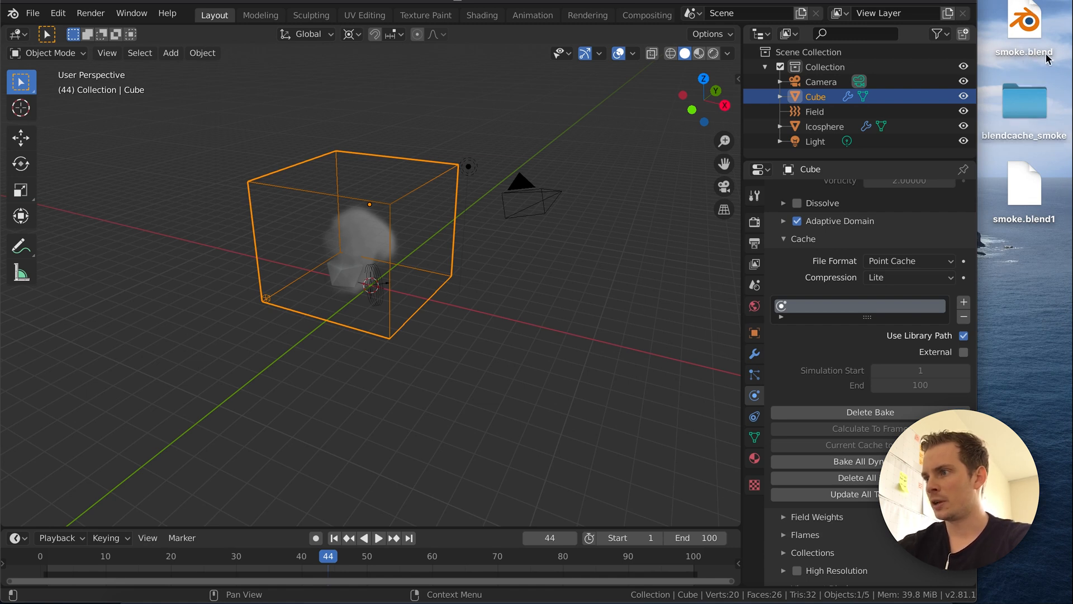
{"action": "mouse_move", "coordinate": [1051, 236]}
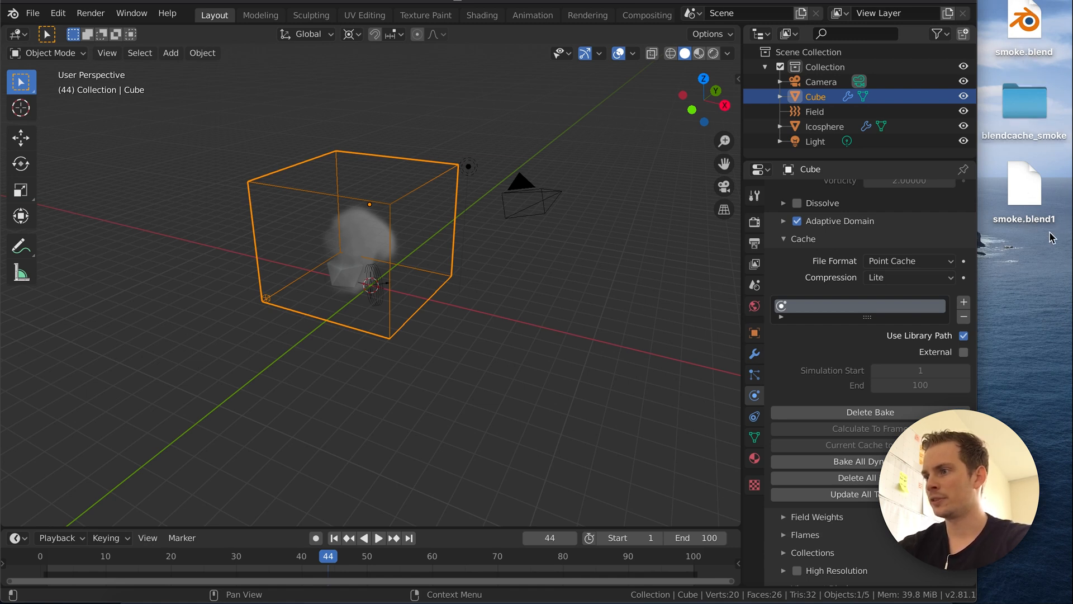
{"action": "mouse_move", "coordinate": [1020, 60]}
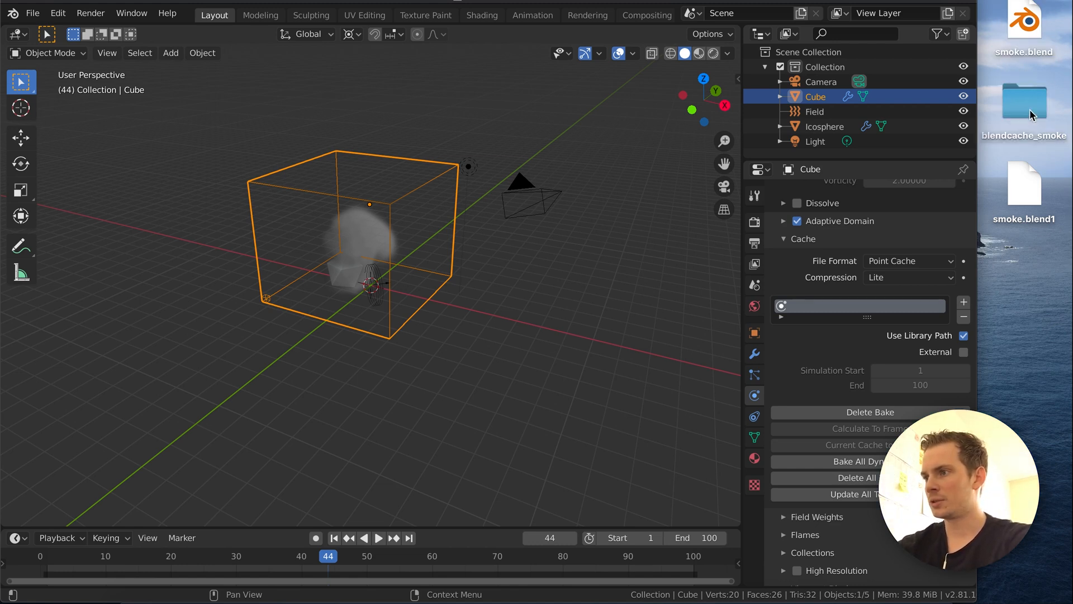
{"action": "double_click", "coordinate": [1025, 103]}
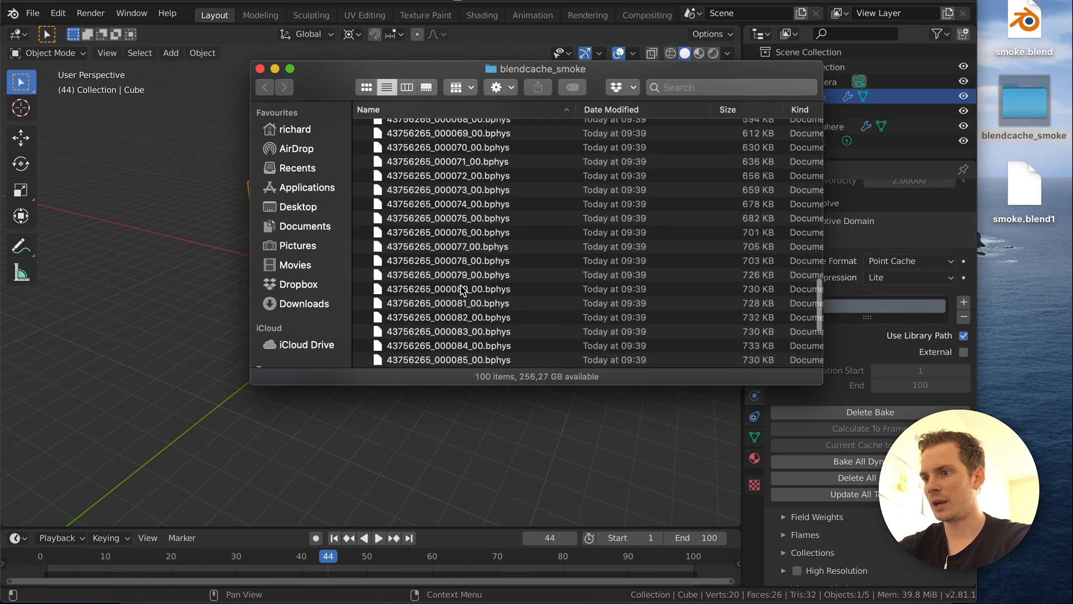
{"action": "scroll", "scroll_direction": "up", "scroll_amount": 3}
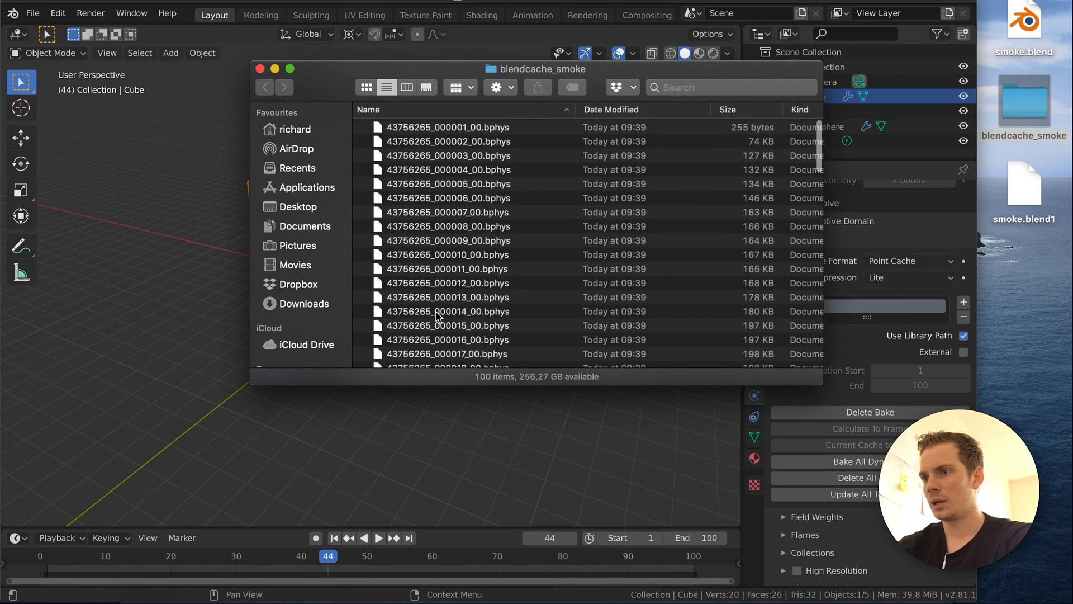
{"action": "scroll", "scroll_direction": "down", "scroll_amount": 3}
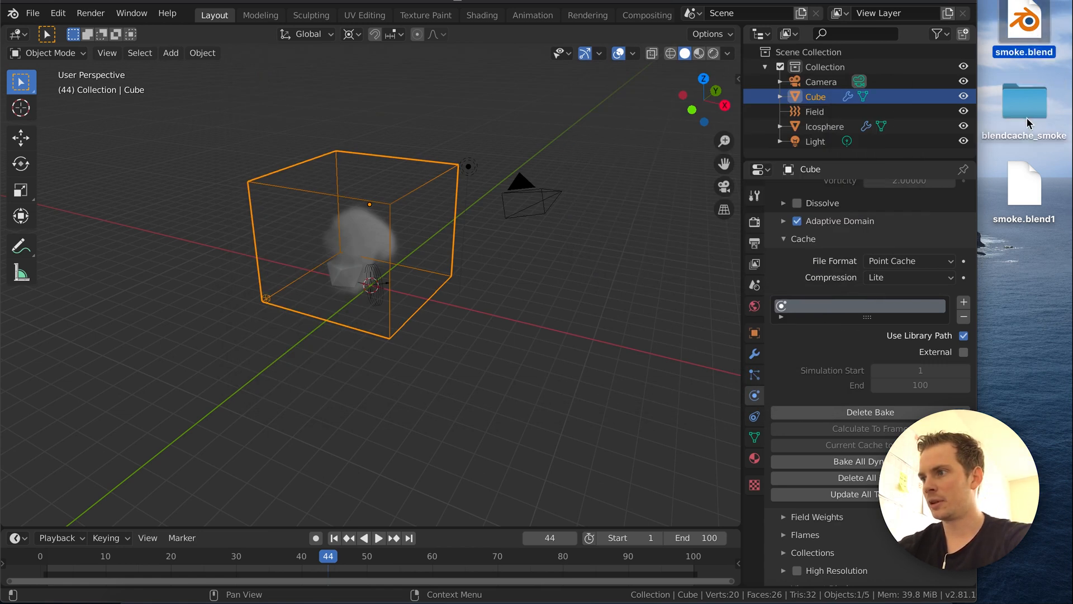
Compress smoke.blend and blendcache_smoke into a single Archive.zip
{"action": "right_click", "coordinate": [1022, 106]}
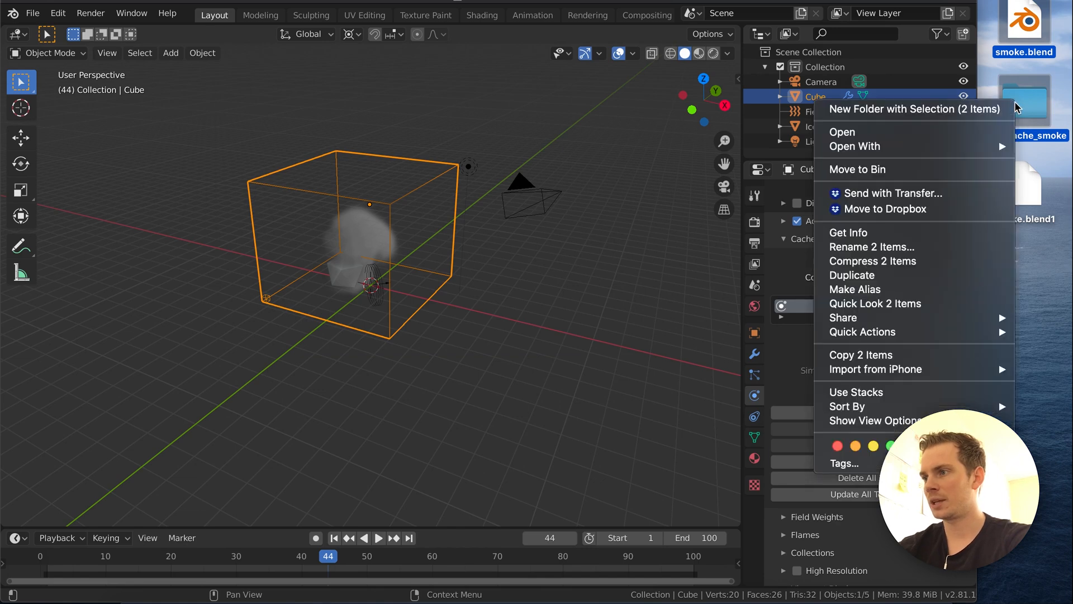
{"action": "mouse_move", "coordinate": [916, 261]}
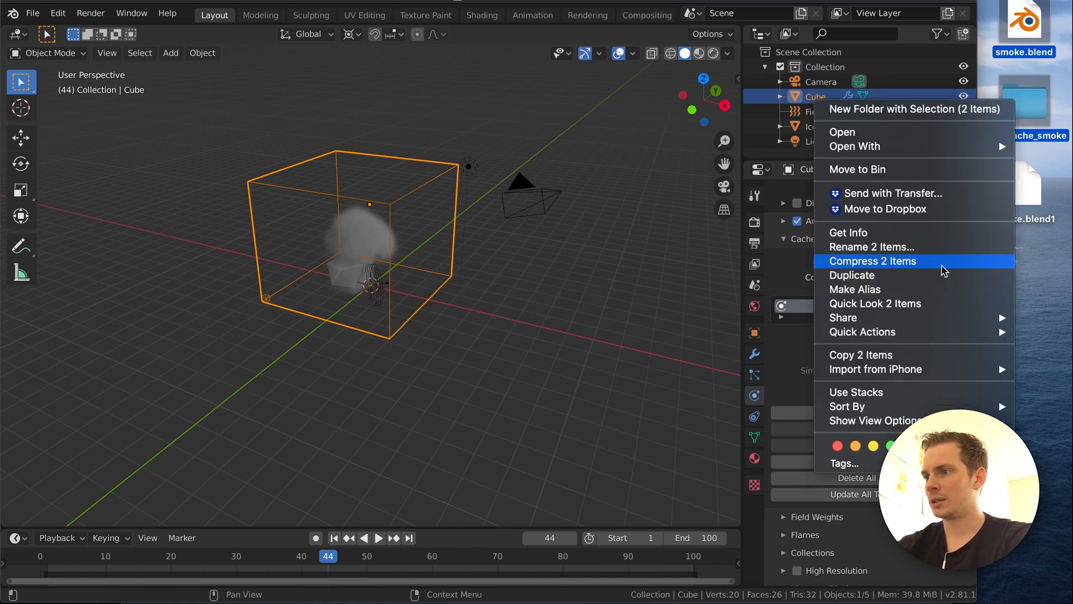
{"action": "left_click", "coordinate": [872, 260]}
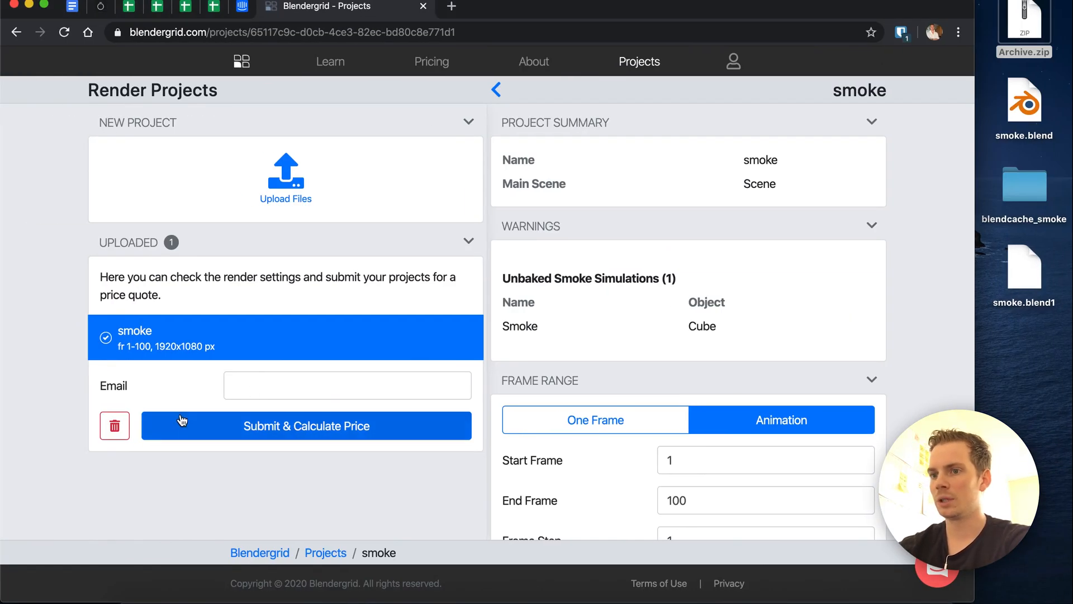
Delete the old smoke project flagged for unbaked simulation and confirm
{"action": "left_click", "coordinate": [306, 426]}
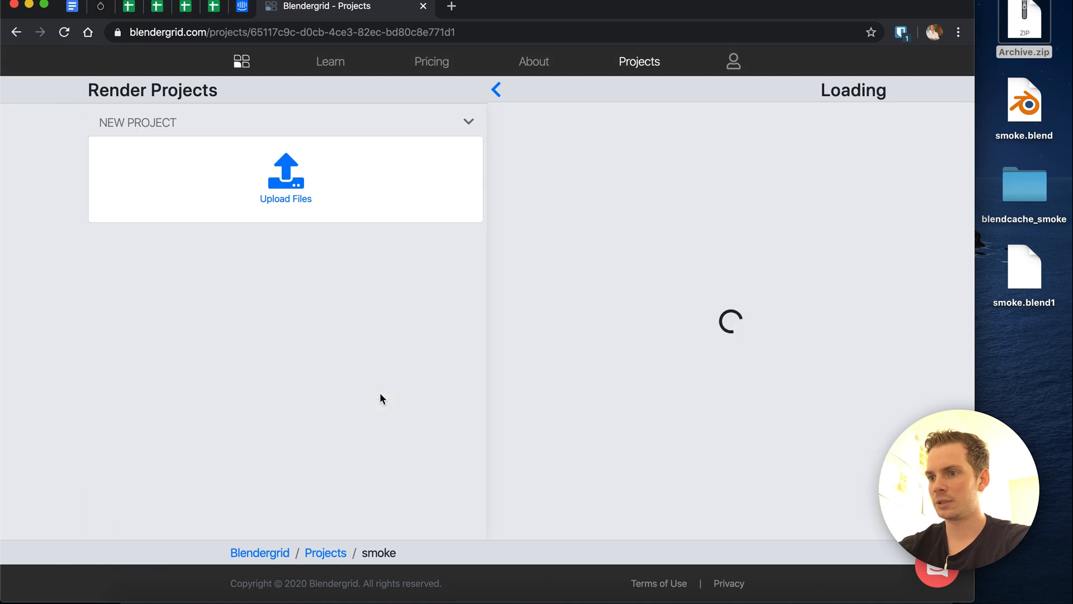
{"action": "left_click", "coordinate": [497, 89]}
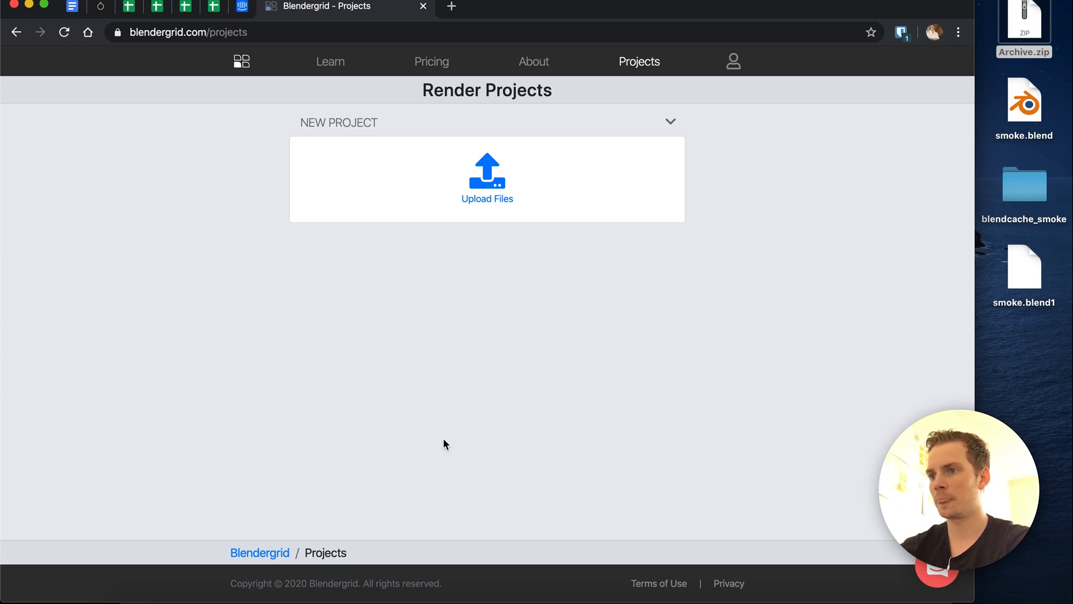
Upload Archive.zip and review the check: frames 1–100, 1920x1080, Cycles, no warnings
{"action": "left_click", "coordinate": [486, 185]}
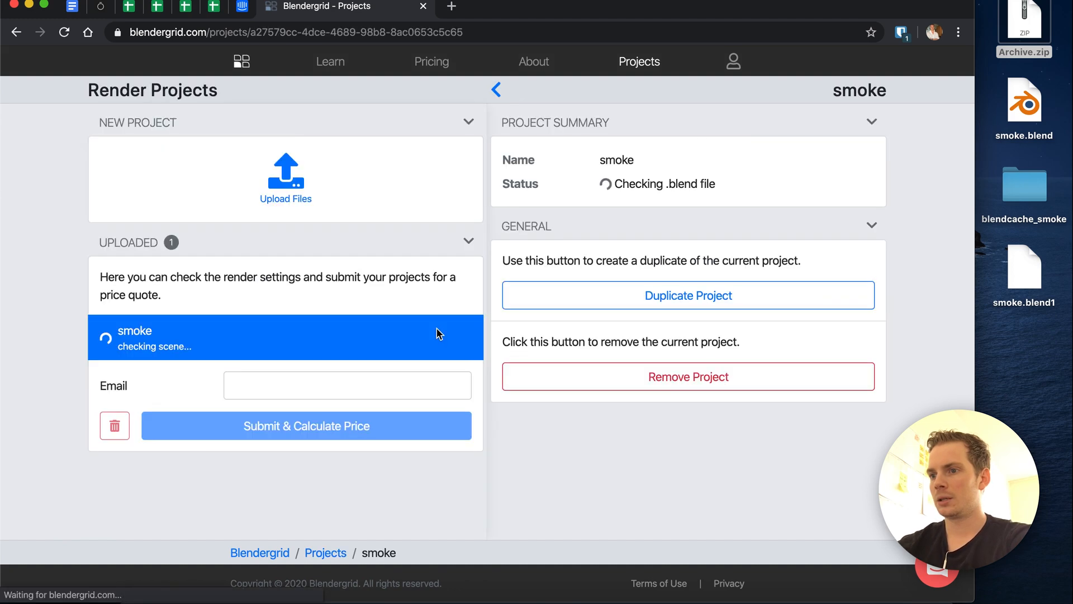
{"action": "mouse_move", "coordinate": [555, 479]}
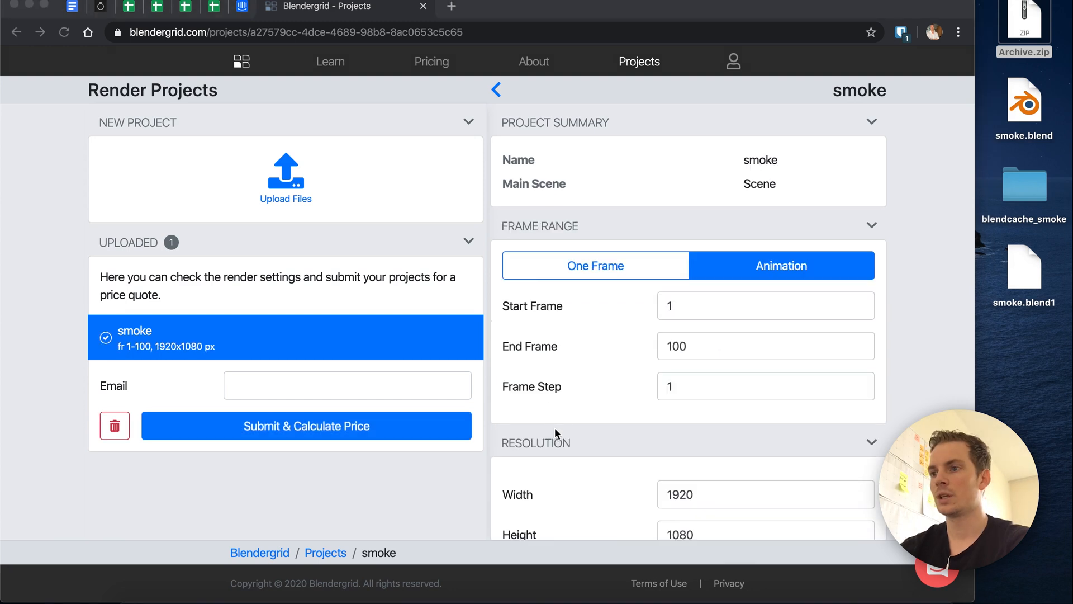
{"action": "mouse_move", "coordinate": [523, 229]}
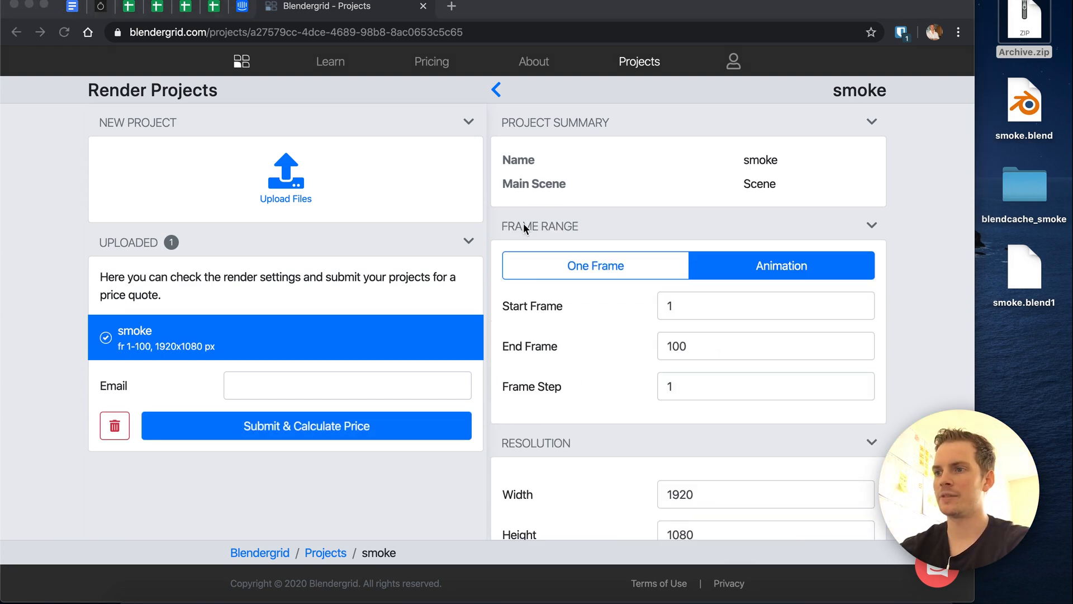
{"action": "scroll", "scroll_direction": "down", "scroll_amount": 3}
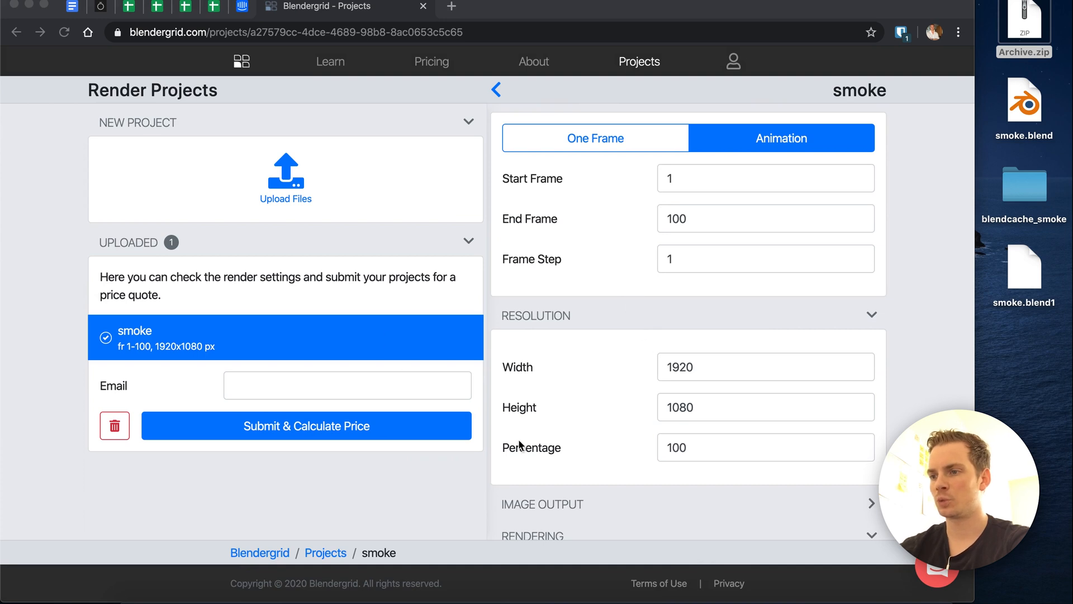
{"action": "scroll", "scroll_direction": "down", "scroll_amount": 3}
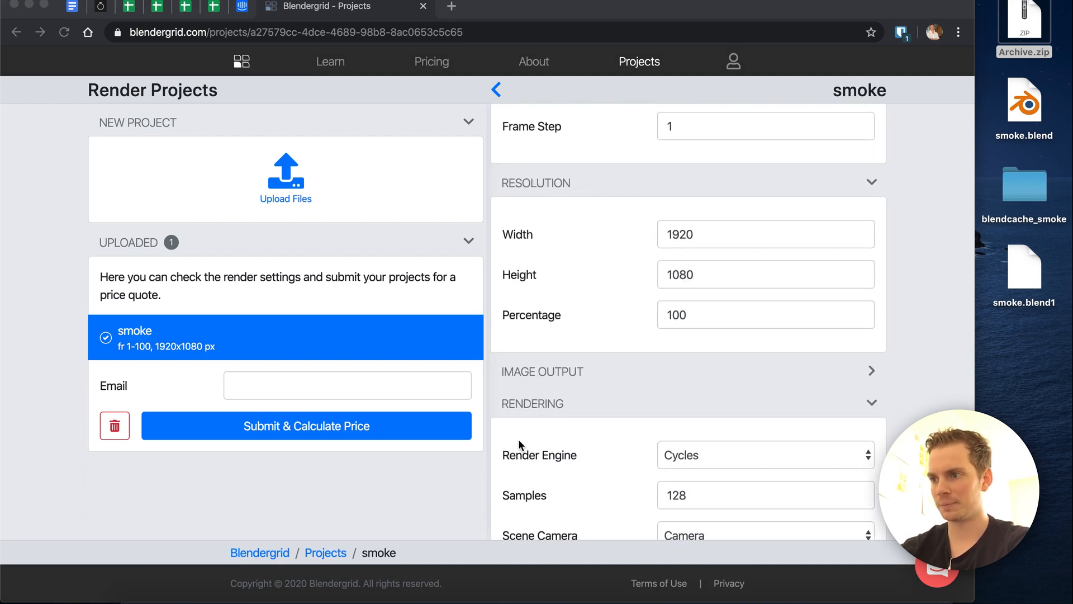
{"action": "mouse_move", "coordinate": [601, 401]}
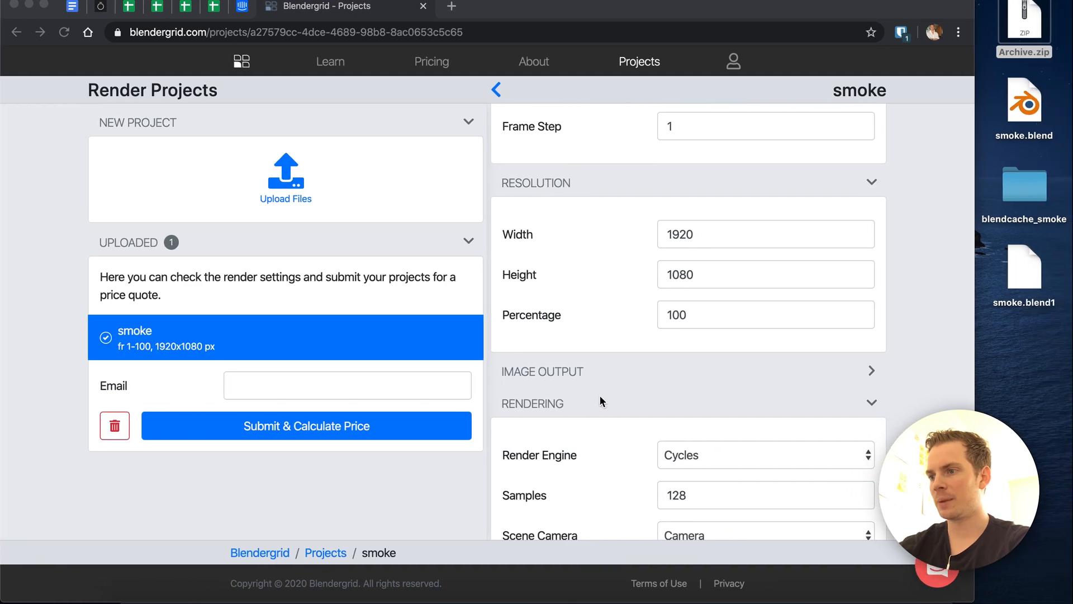
{"action": "scroll", "scroll_direction": "up", "scroll_amount": 3}
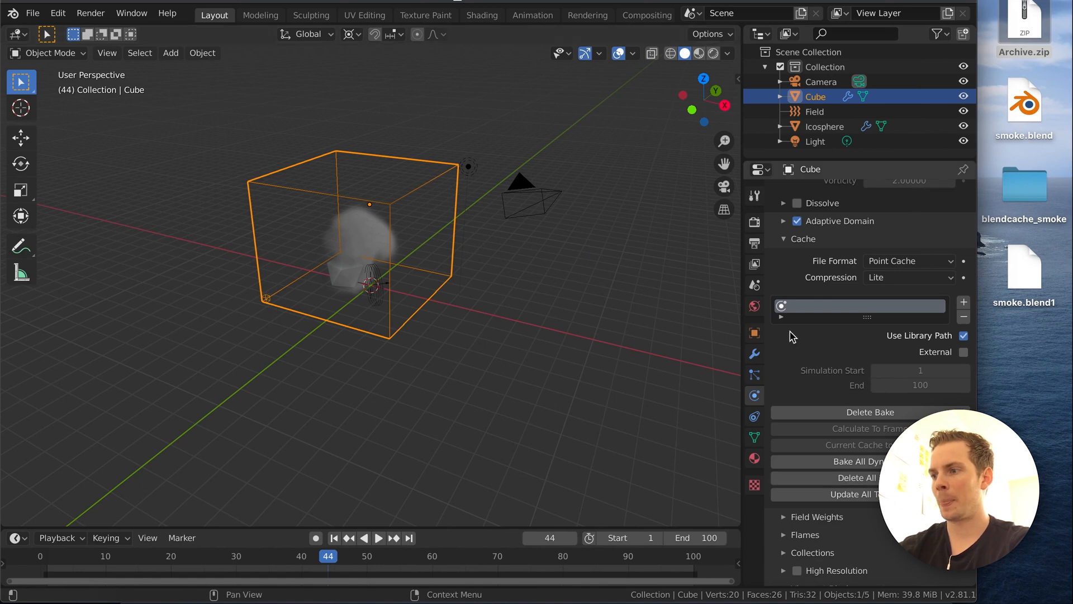
{"action": "mouse_move", "coordinate": [825, 400]}
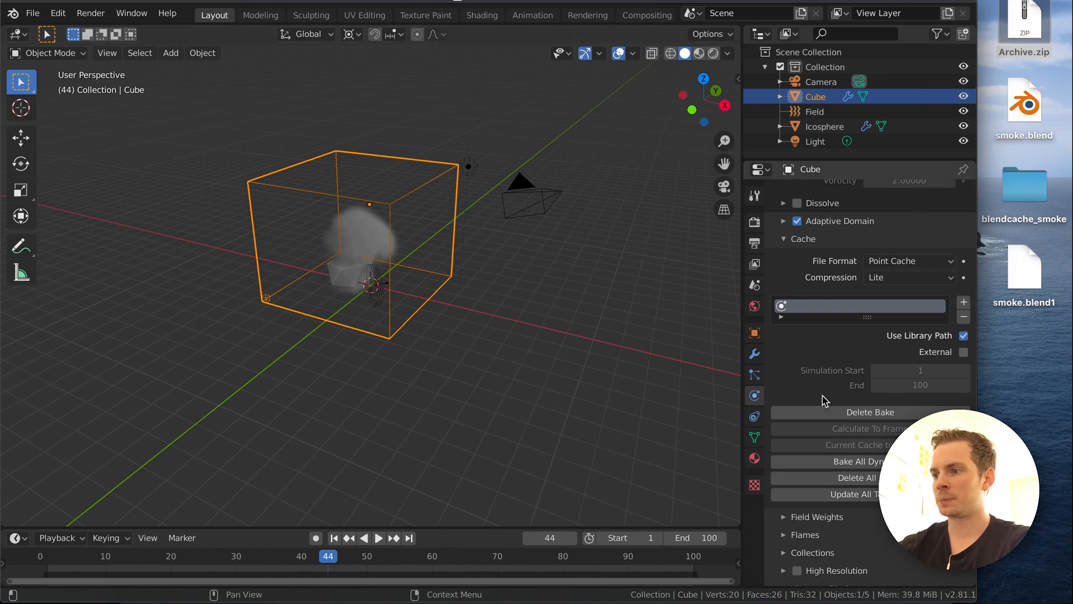
{"action": "scroll", "scroll_direction": "up", "scroll_amount": 3}
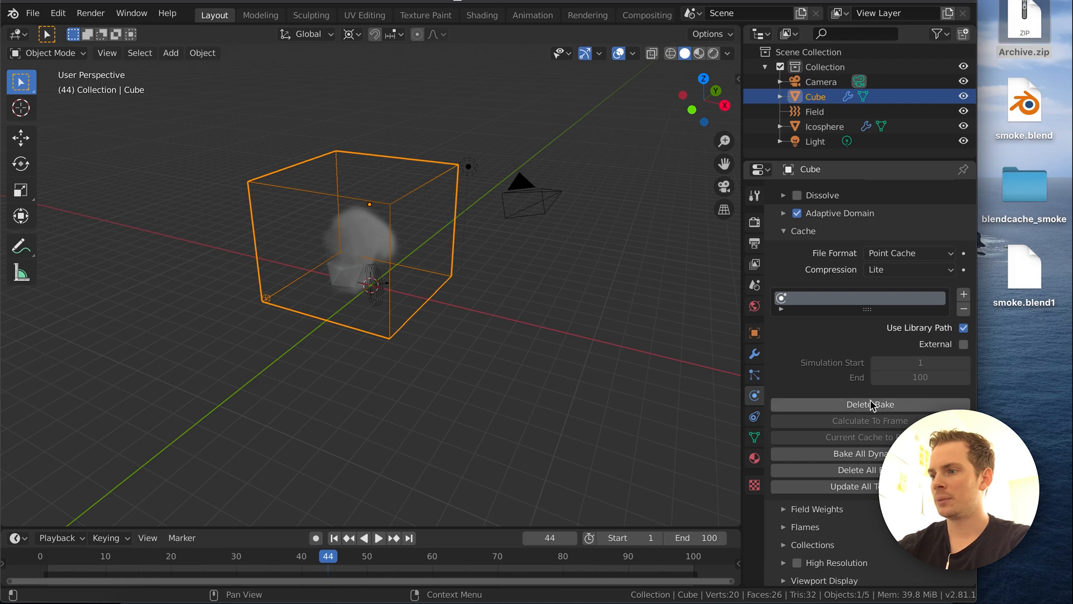
{"action": "mouse_move", "coordinate": [858, 377]}
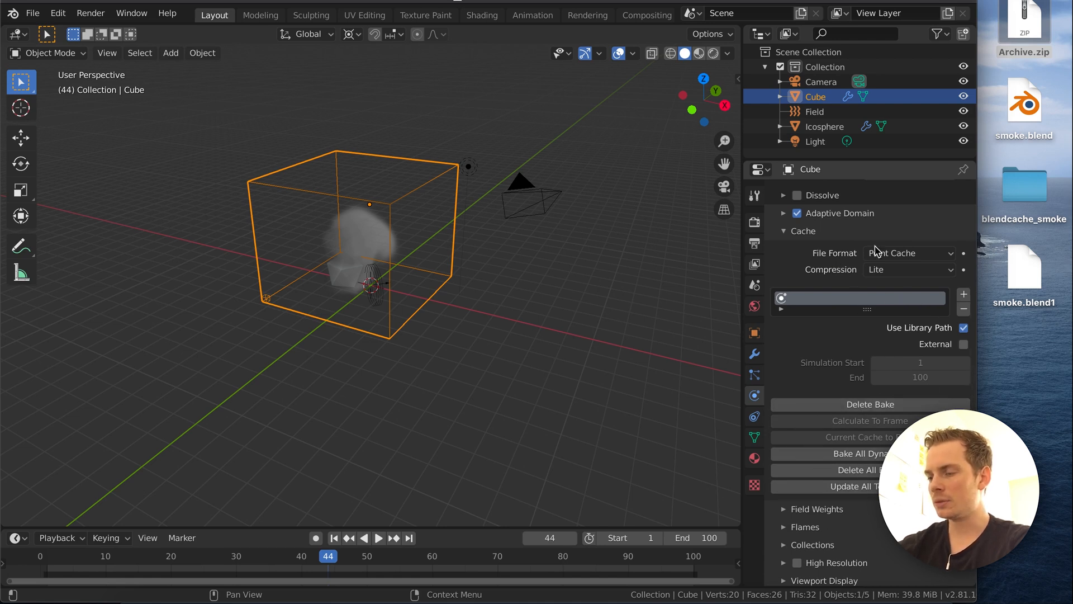
{"action": "mouse_move", "coordinate": [887, 343]}
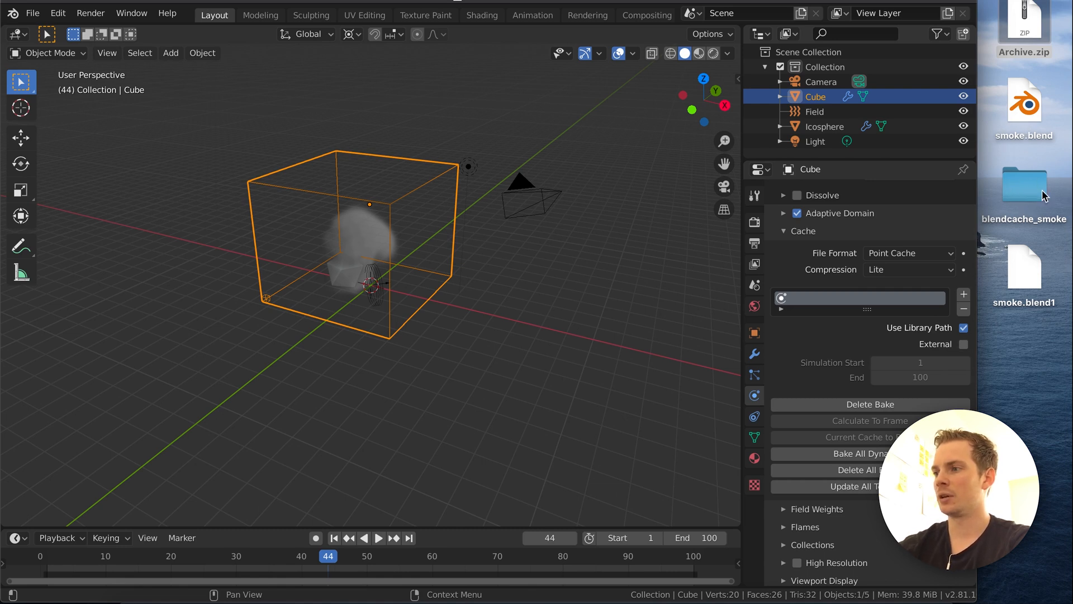
{"action": "mouse_move", "coordinate": [1035, 193]}
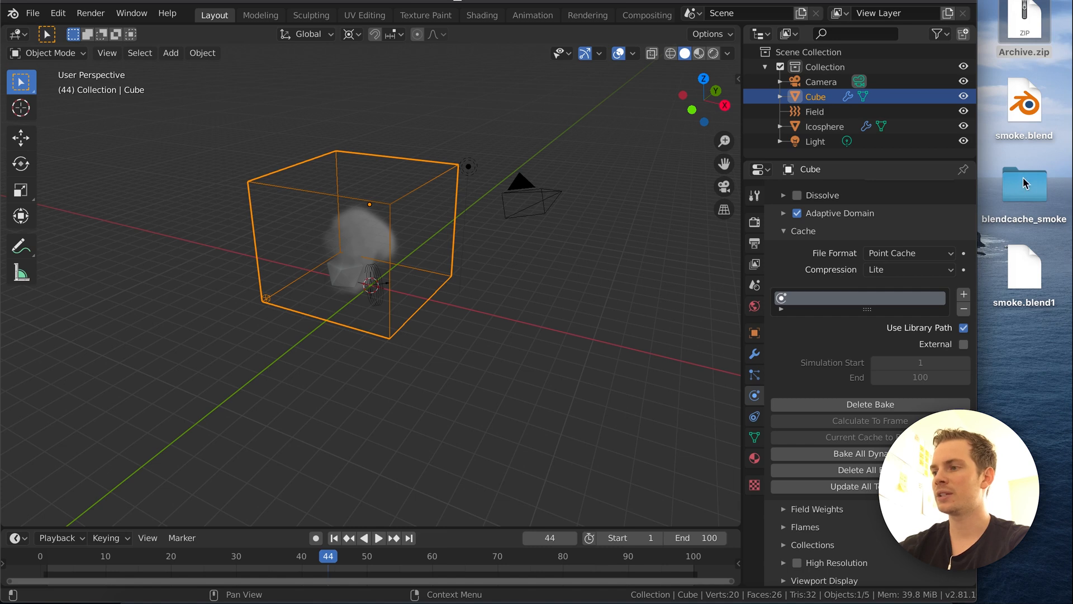
{"action": "mouse_move", "coordinate": [868, 415]}
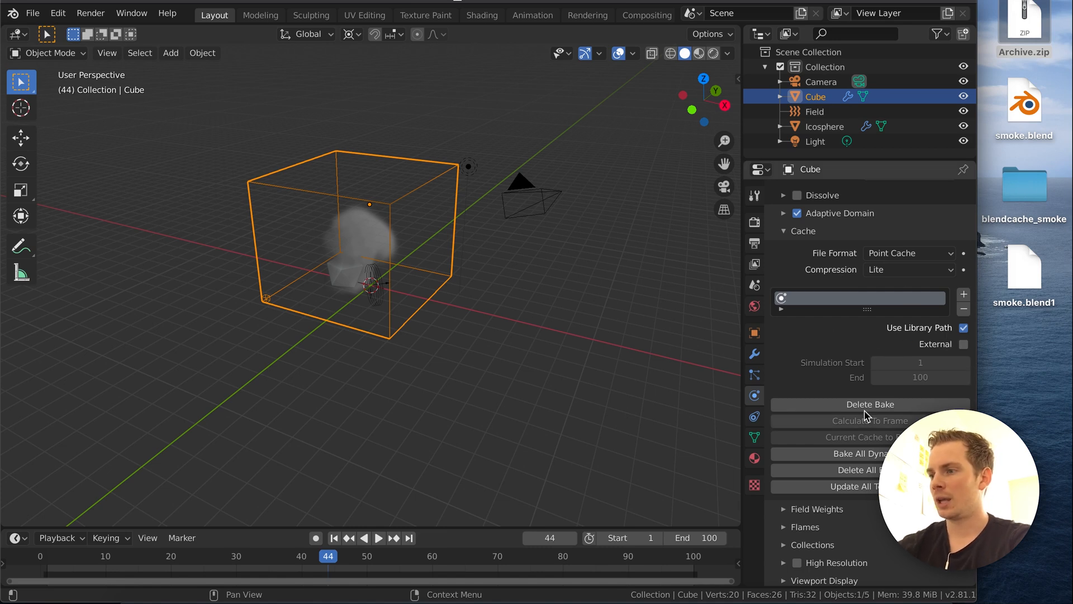
{"action": "mouse_move", "coordinate": [870, 415]}
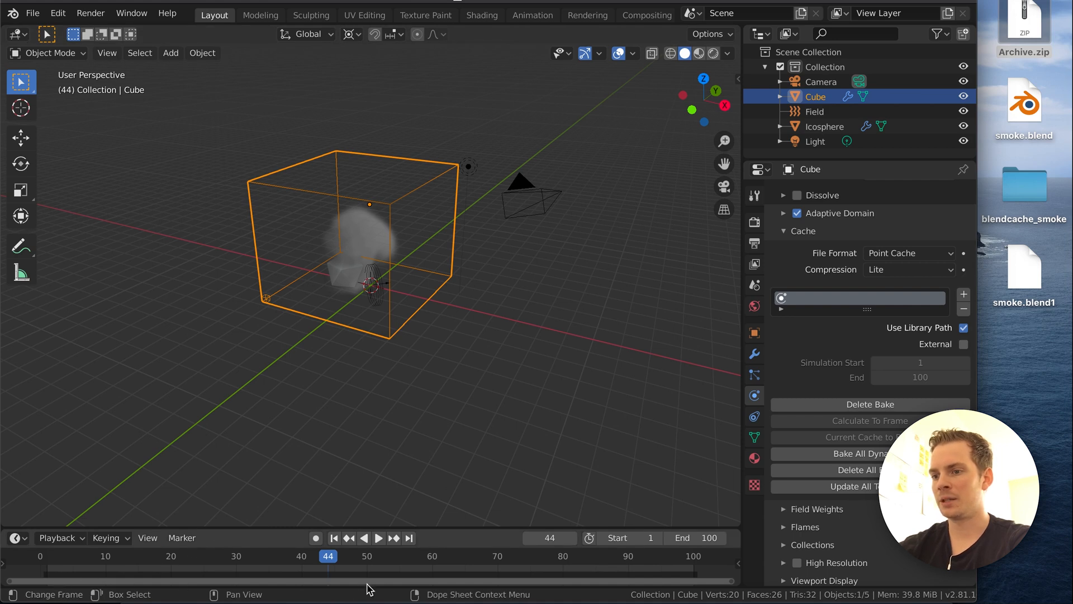
{"action": "mouse_move", "coordinate": [581, 582]}
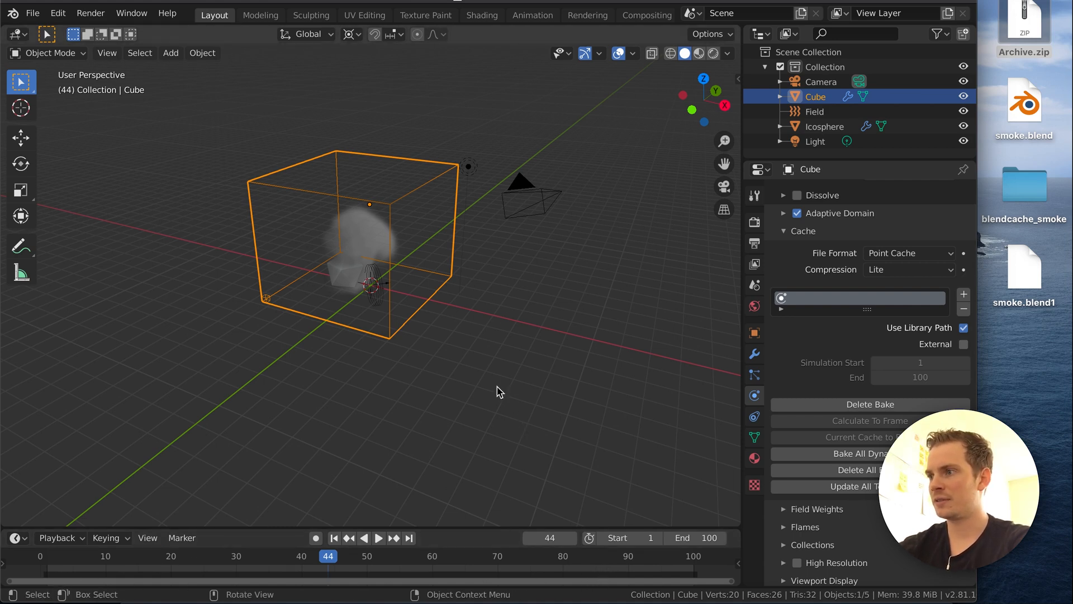
{"action": "mouse_move", "coordinate": [964, 327]}
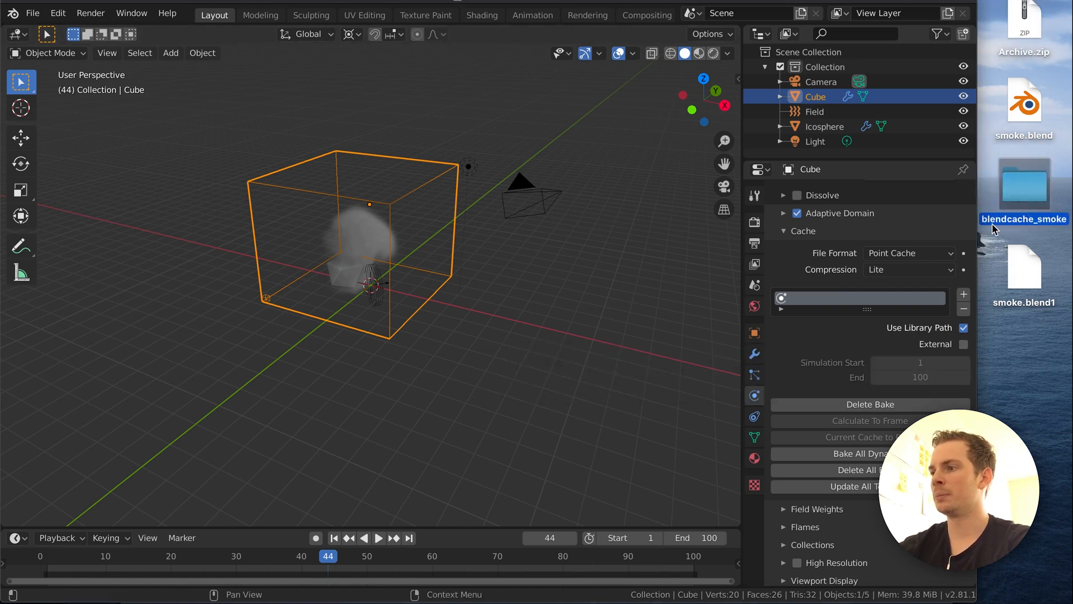
{"action": "mouse_move", "coordinate": [1035, 199]}
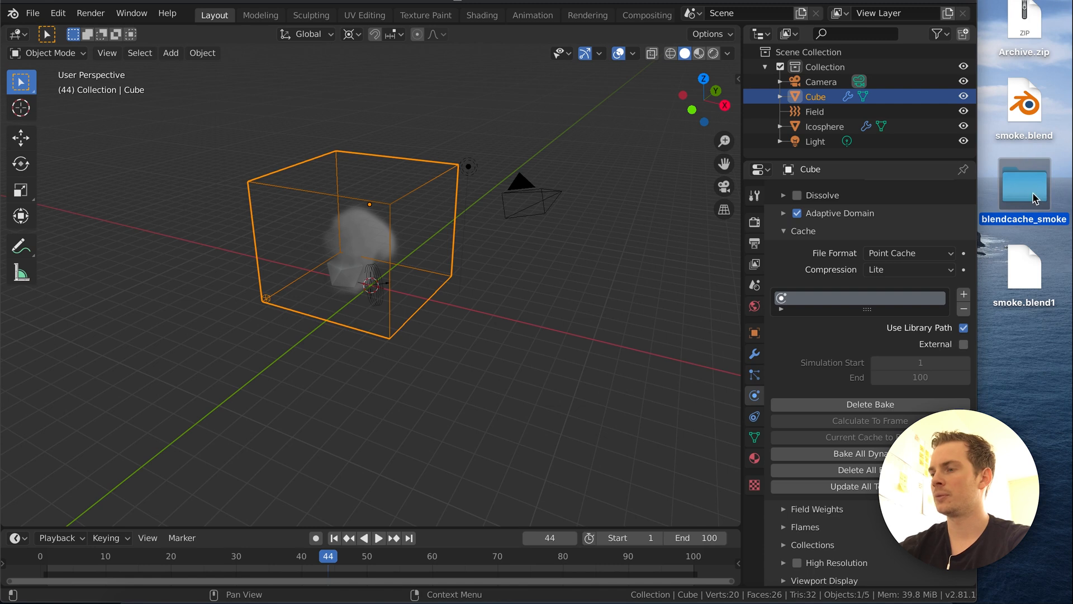
{"action": "mouse_move", "coordinate": [1033, 58]}
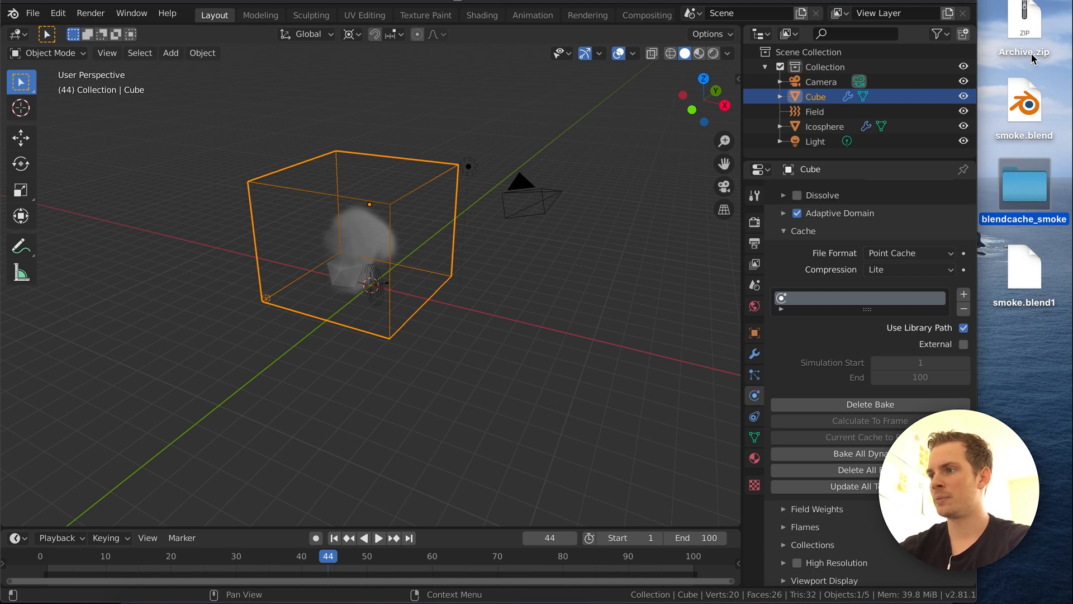
{"action": "mouse_move", "coordinate": [1023, 162]}
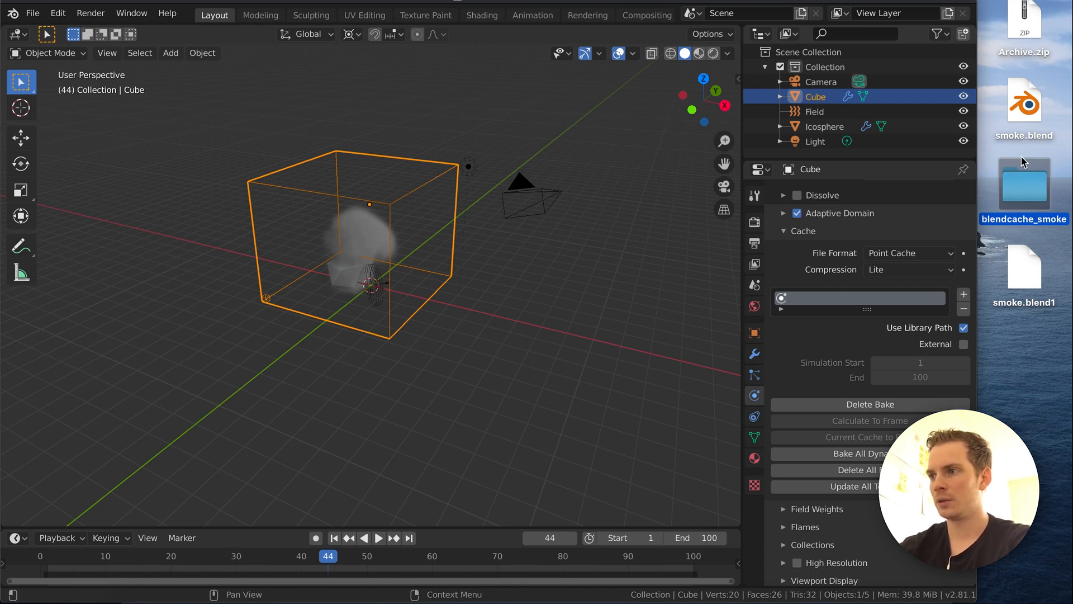